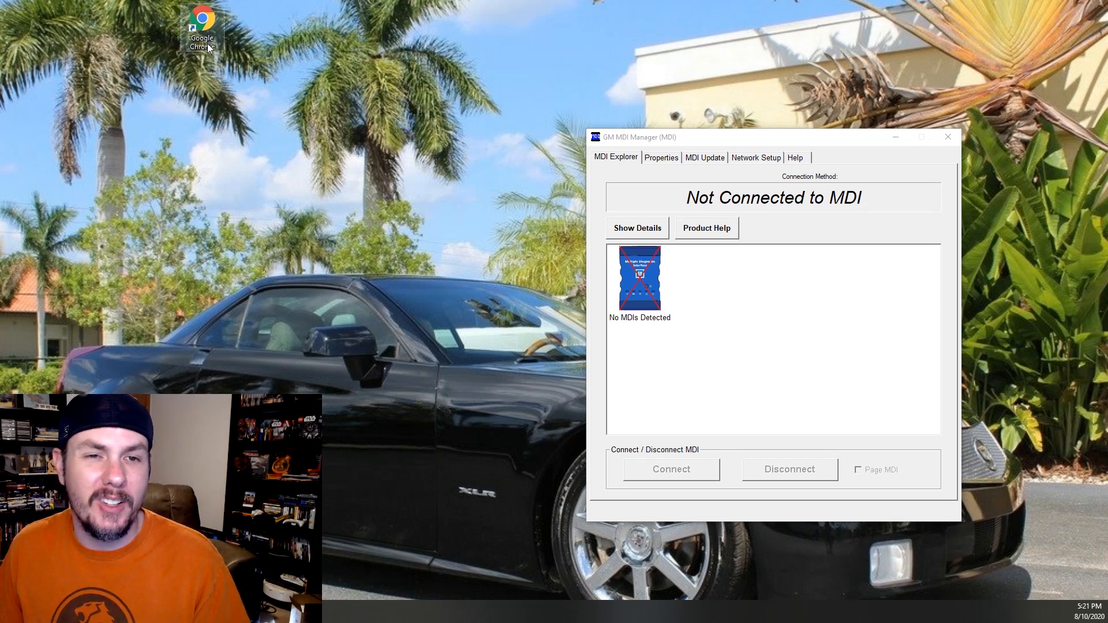
# Launch Google Chrome from its desktop shortcut and open Bosch's GM MDI/MDI 2 software page.
pyautogui.rightClick(201, 21)
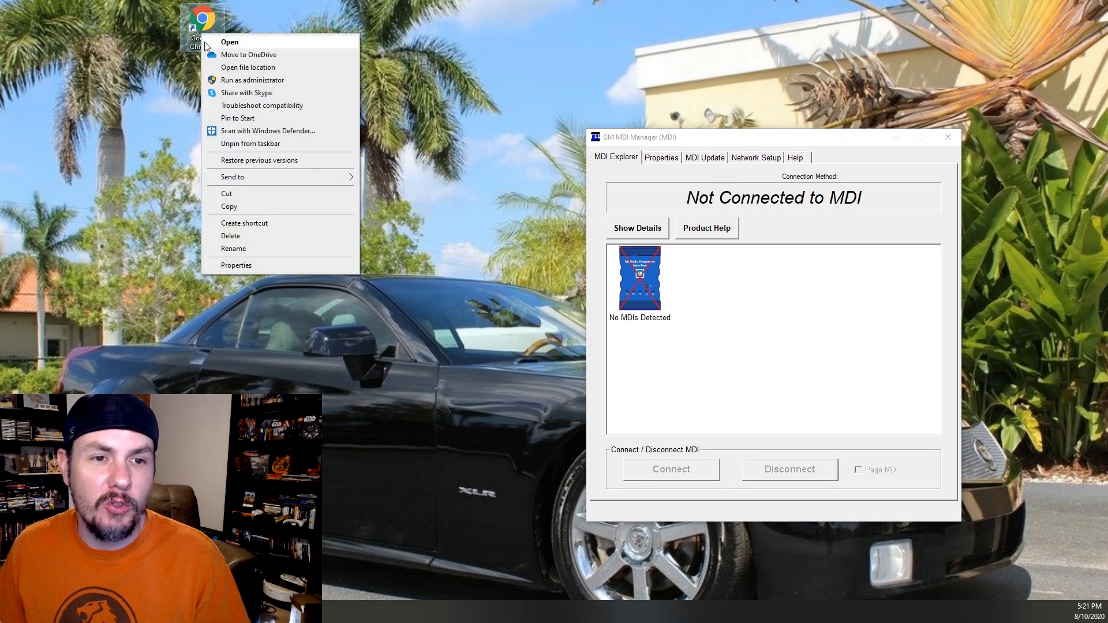
pyautogui.click(229, 41)
pyautogui.write('b')
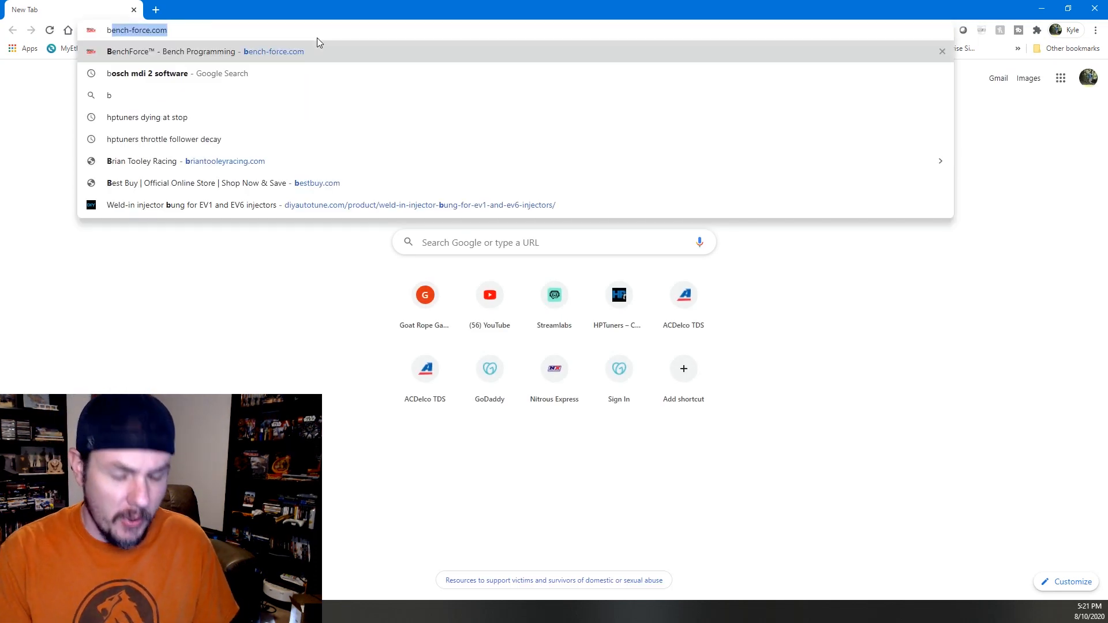
pyautogui.click(148, 72)
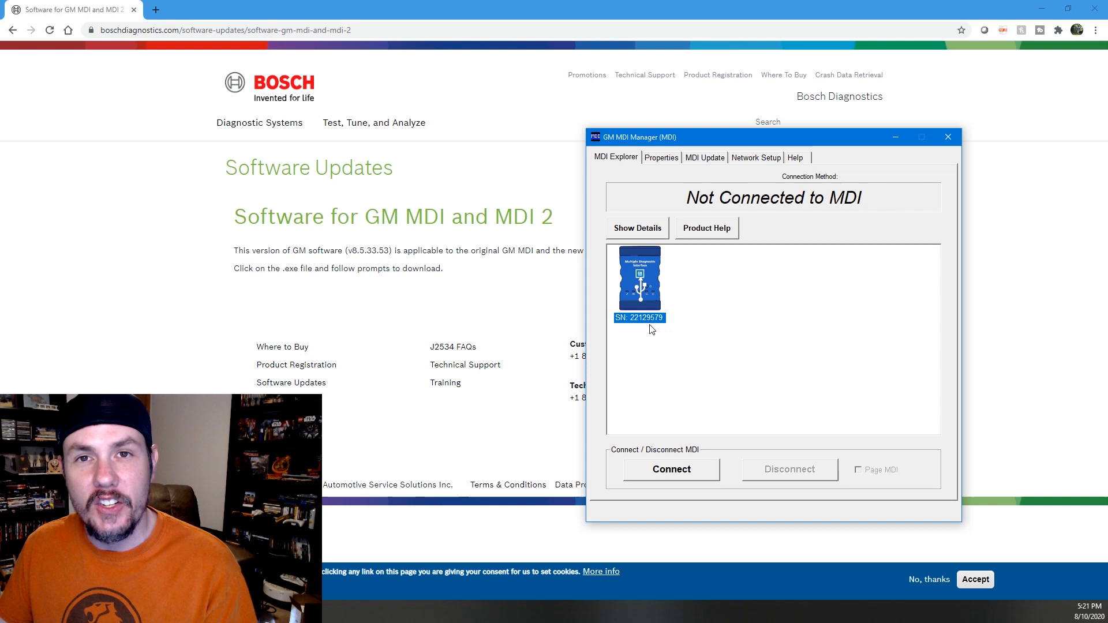
pyautogui.click(670, 469)
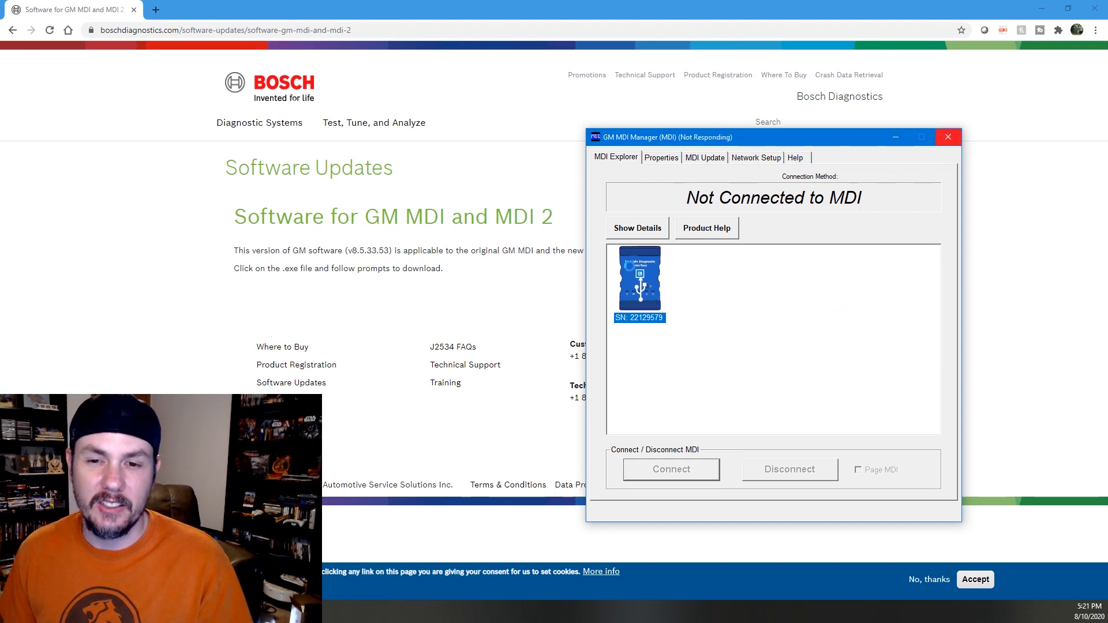
pyautogui.click(670, 469)
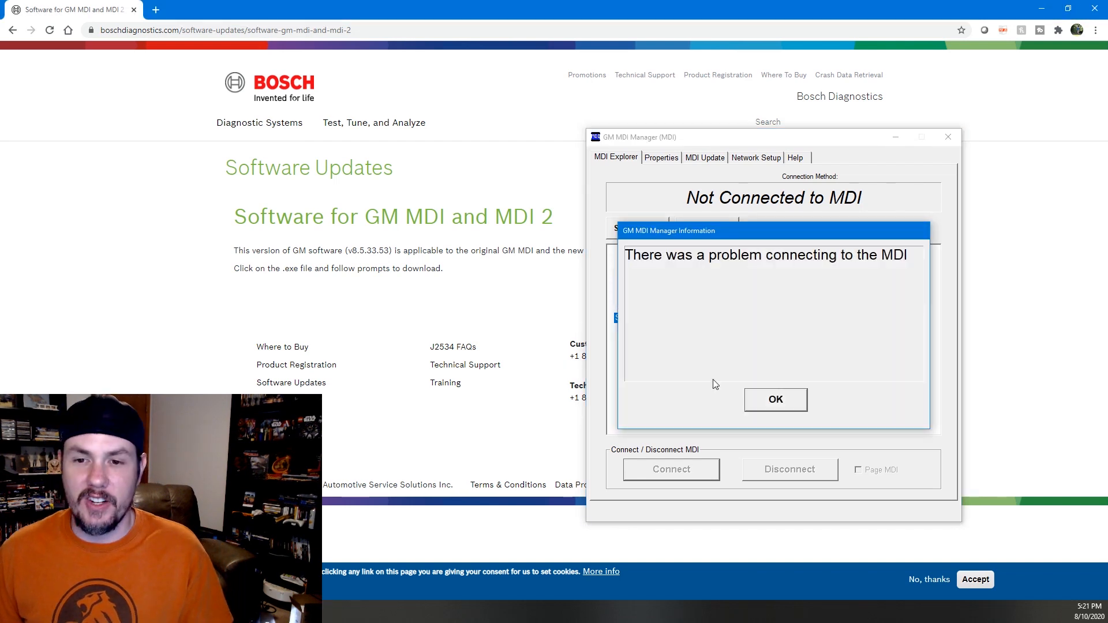
pyautogui.click(775, 400)
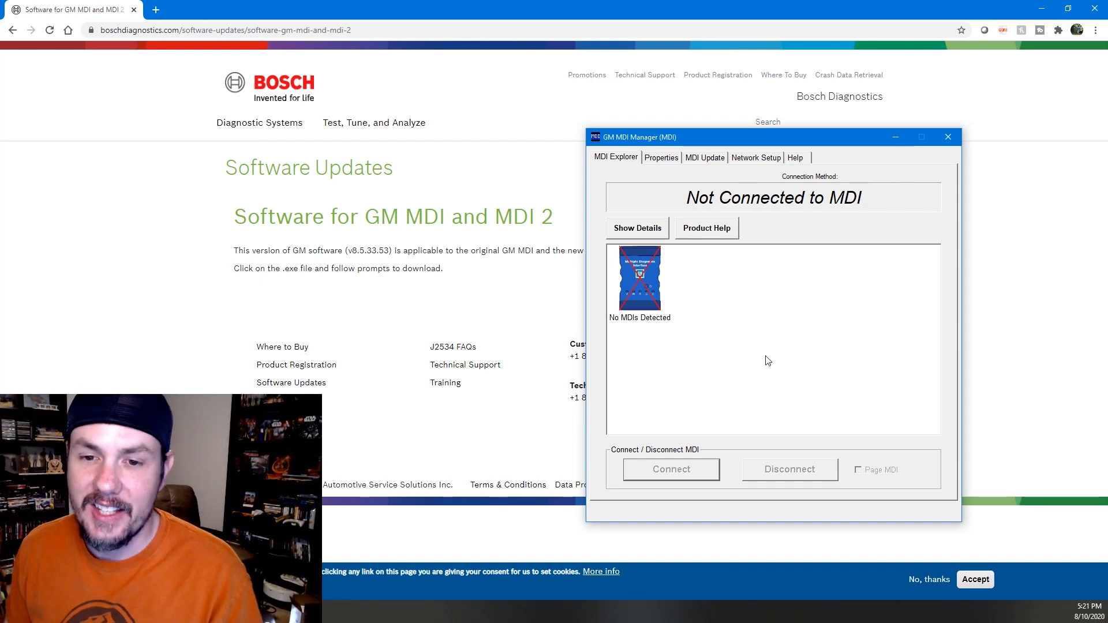
pyautogui.moveTo(756, 173)
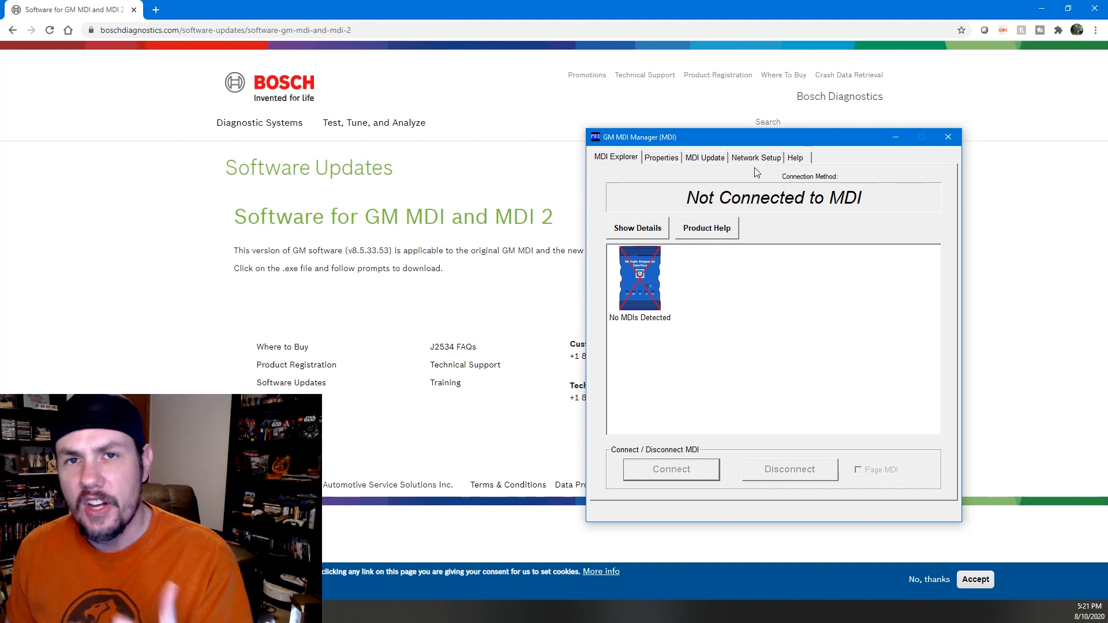
pyautogui.click(755, 157)
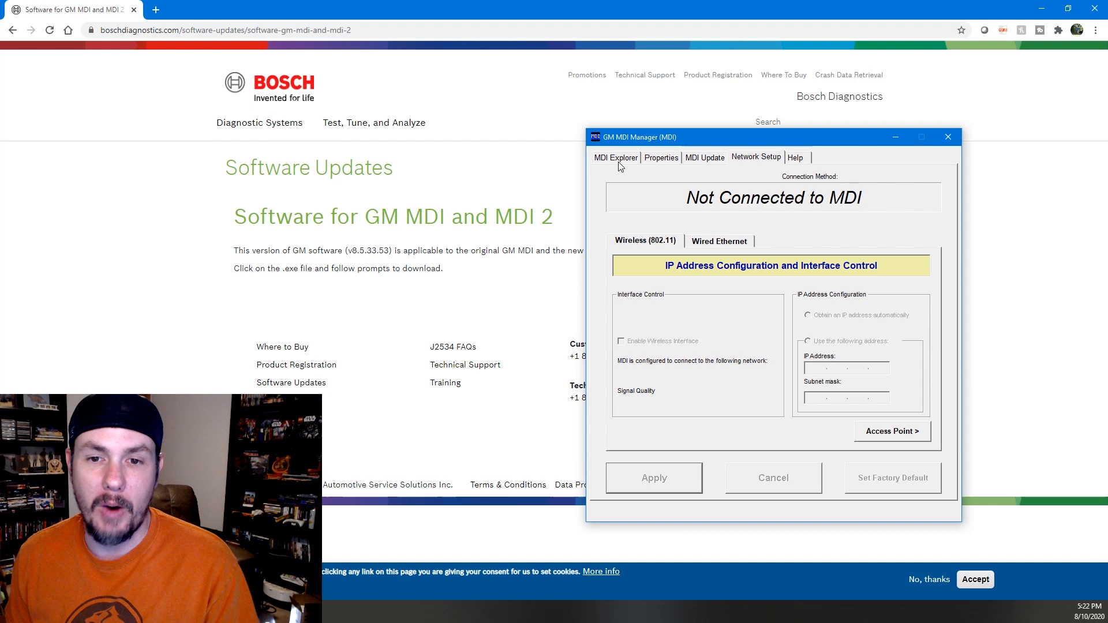
pyautogui.click(614, 157)
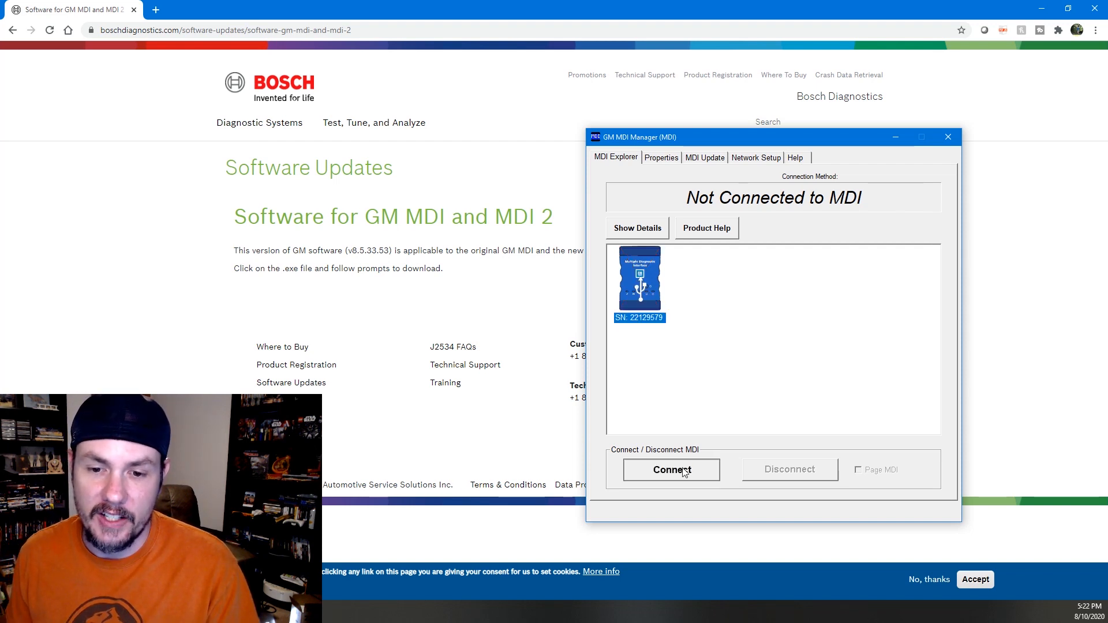
# Connect to MDI 22129579 and view its 8.5.33.53 PC and MDI software versions.
pyautogui.click(670, 469)
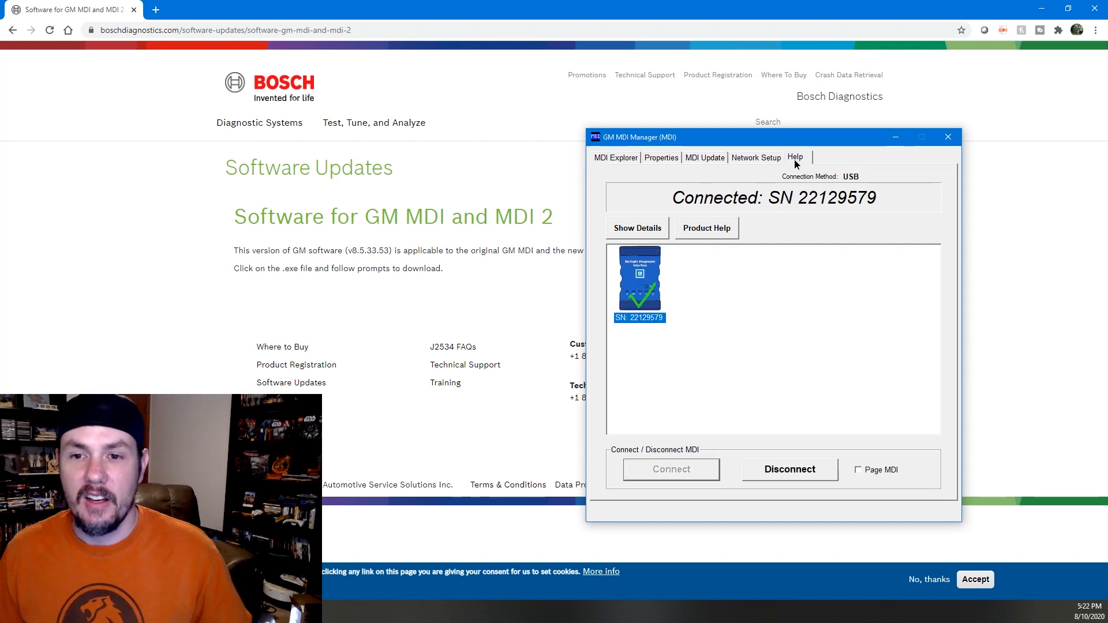
pyautogui.click(794, 156)
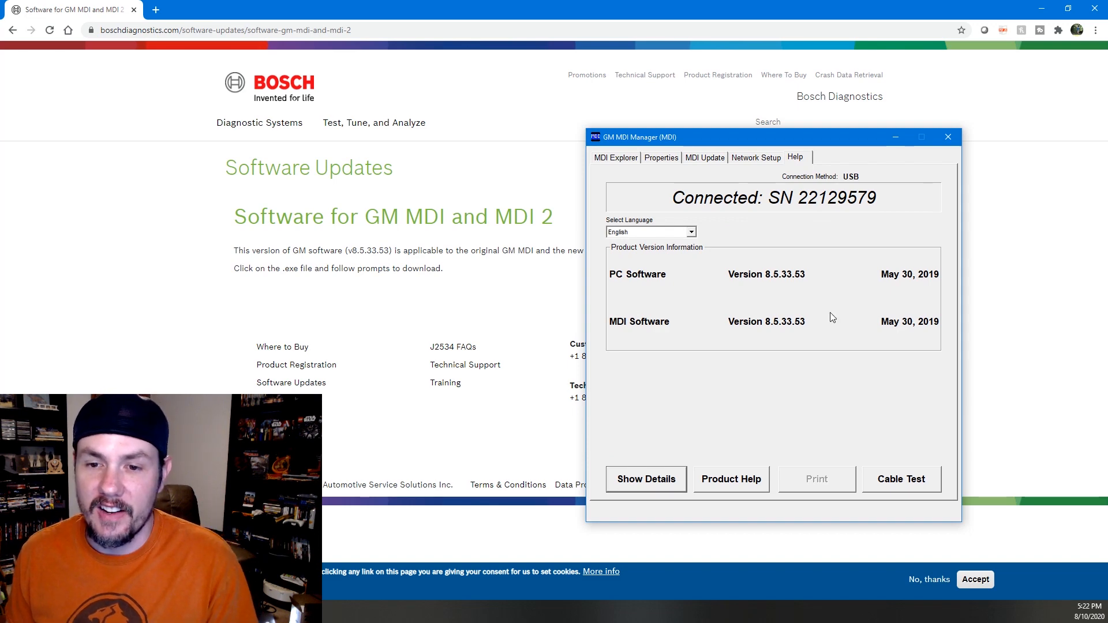
pyautogui.moveTo(773, 136); pyautogui.dragTo(418, 181)
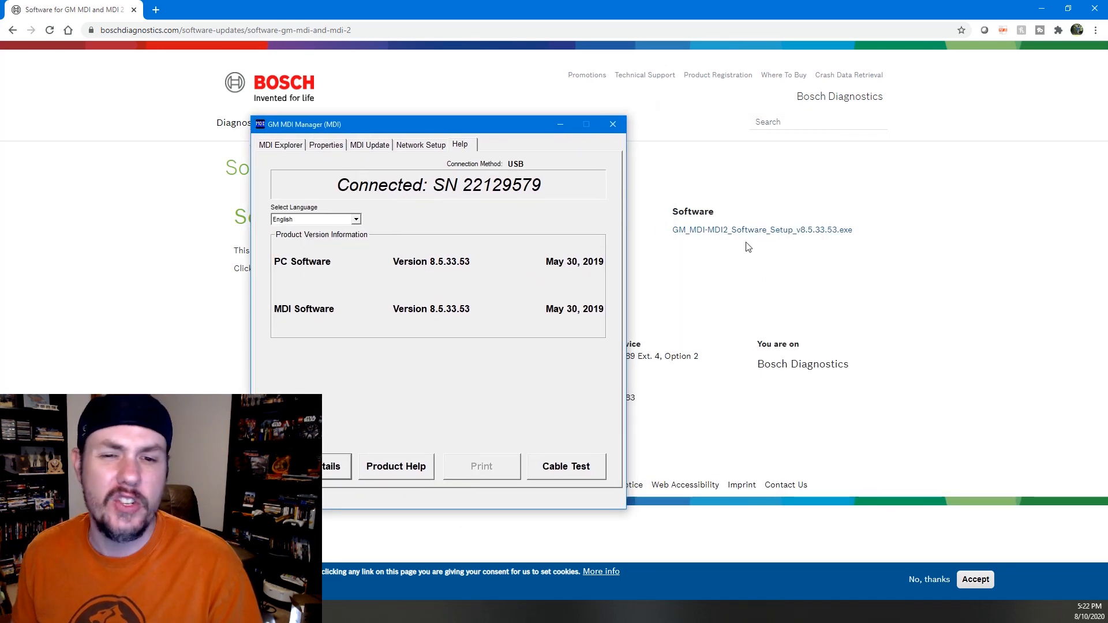
pyautogui.moveTo(436, 124); pyautogui.dragTo(777, 103)
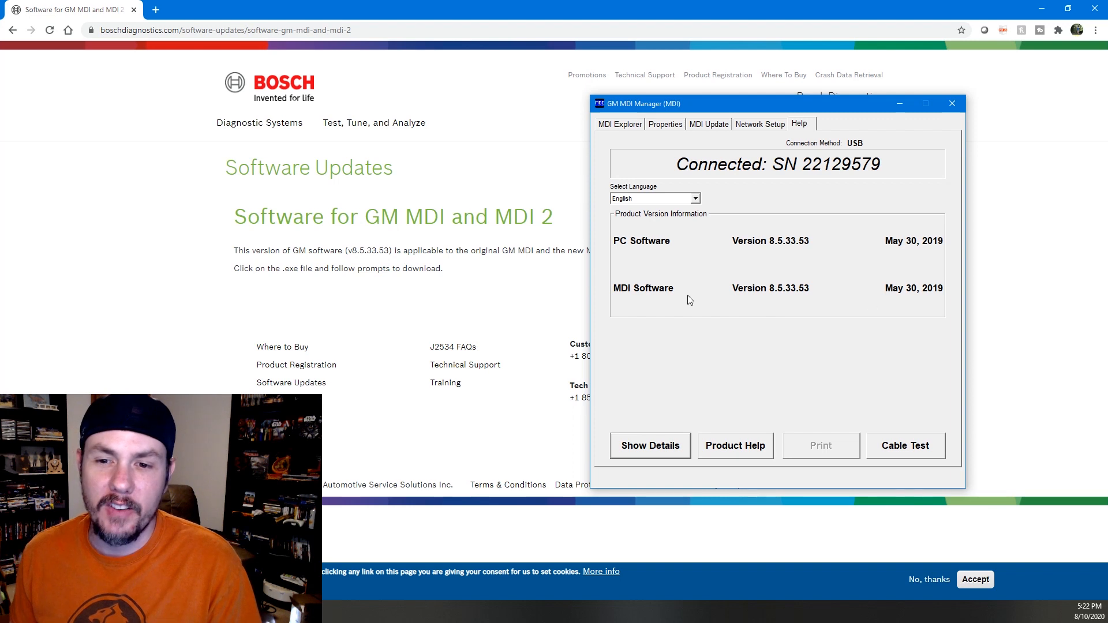
pyautogui.moveTo(791, 302)
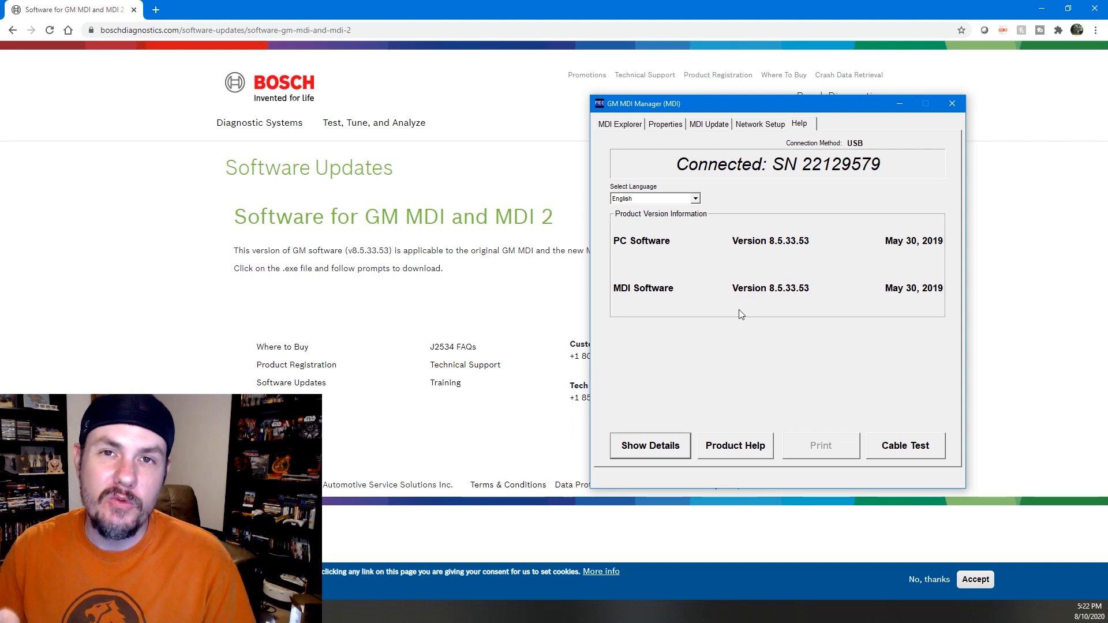
pyautogui.moveTo(785, 304)
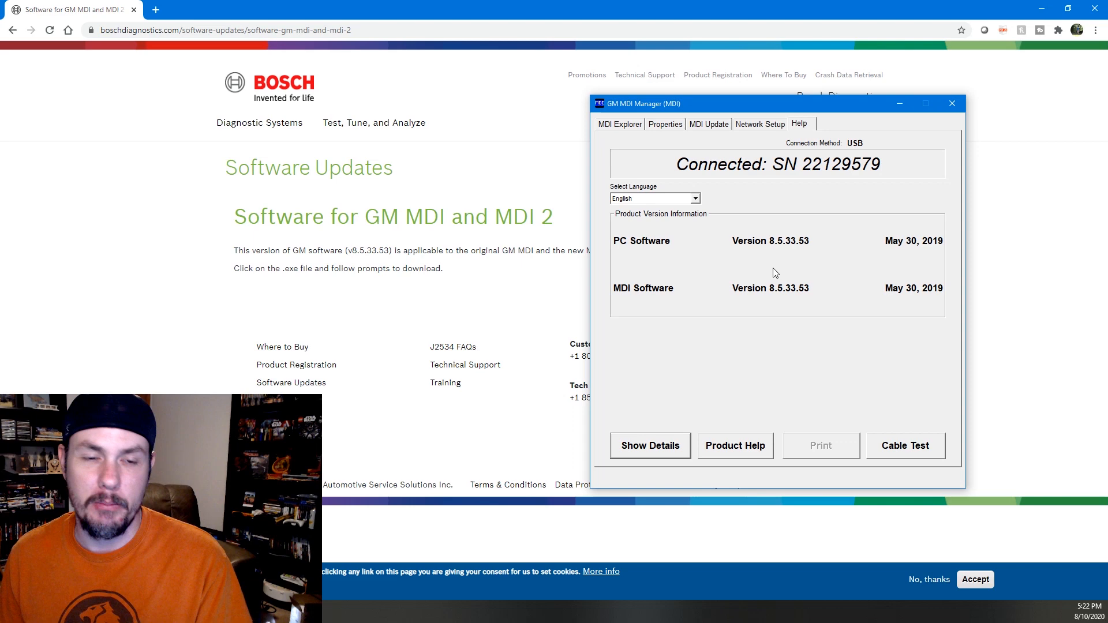
pyautogui.click(290, 10)
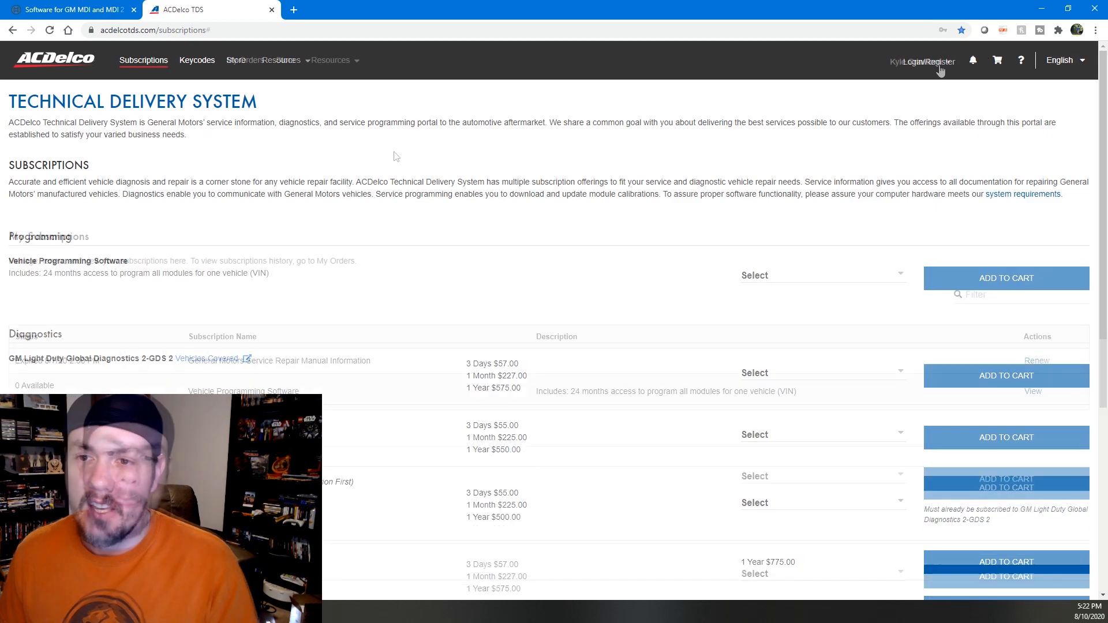
# Review My Subscriptions: Vehicle Programming Software with 4 active, and per-vehicle pricing from $40.
pyautogui.scroll(-3)
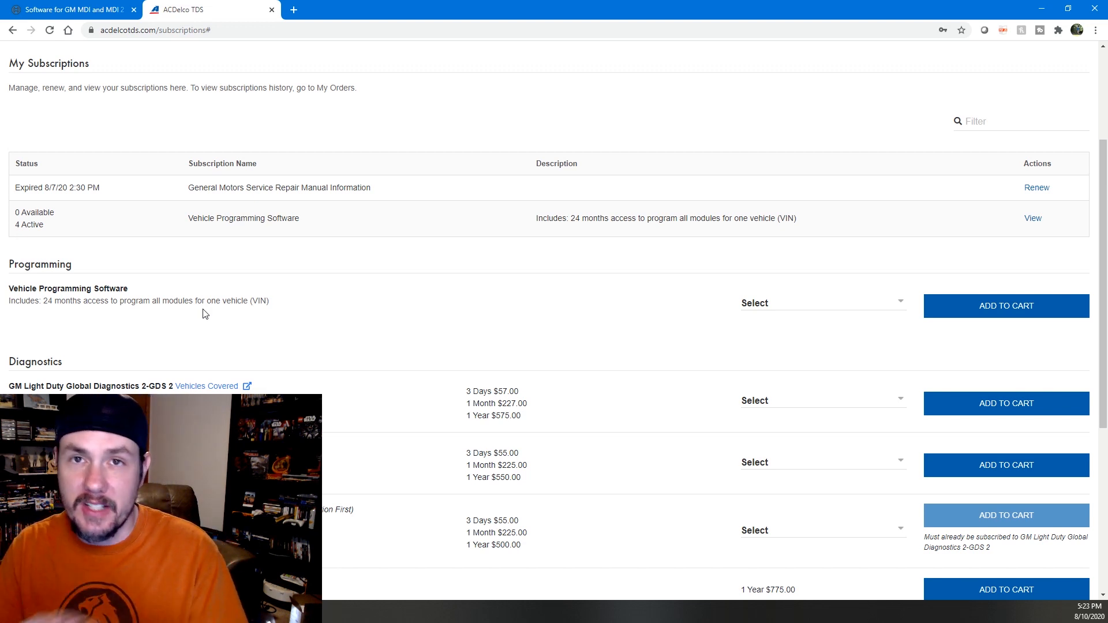
pyautogui.moveTo(847, 287)
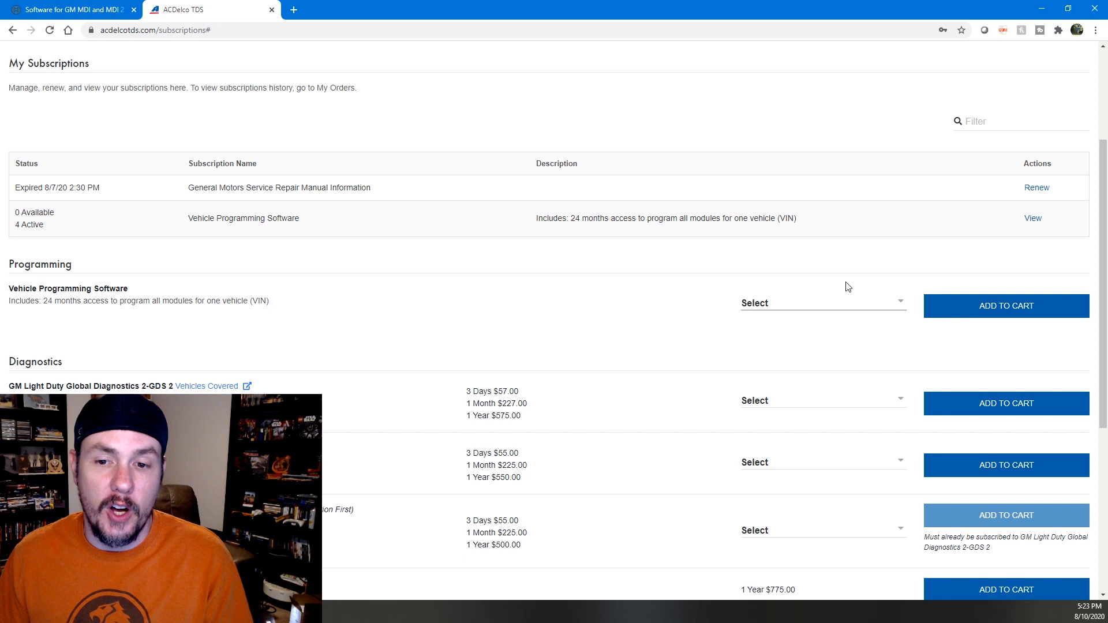
pyautogui.doubleClick(34, 224)
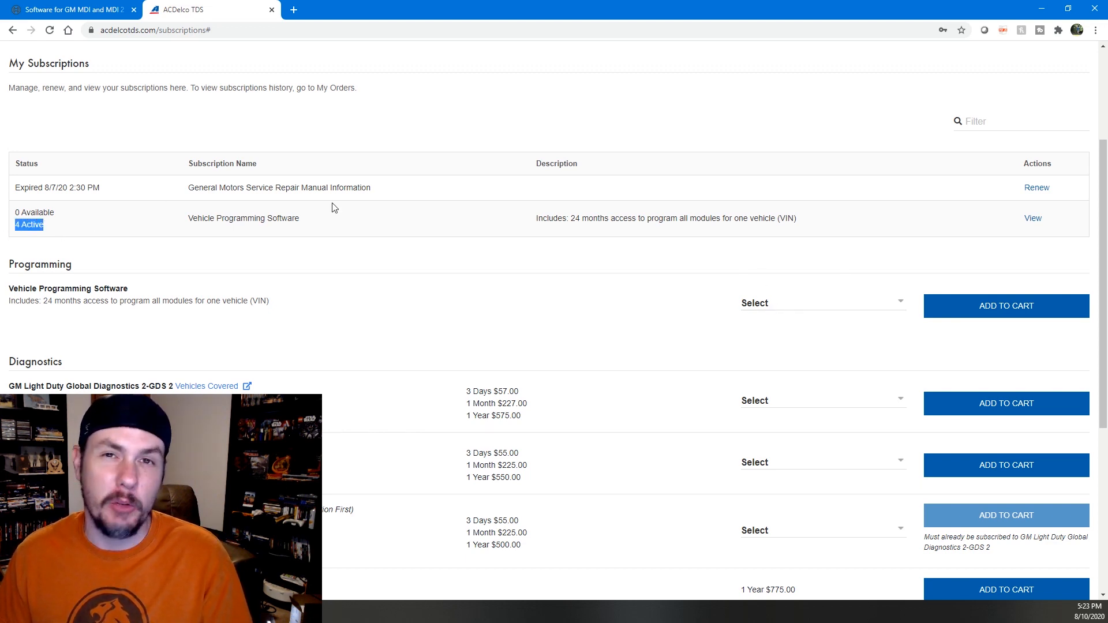
pyautogui.moveTo(683, 283)
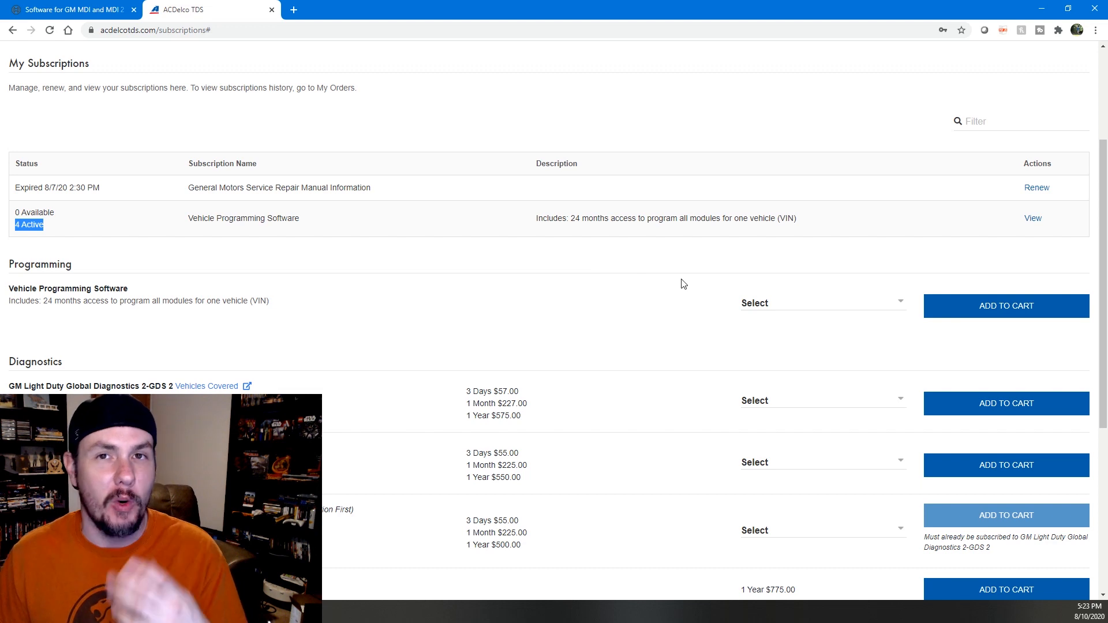
pyautogui.click(822, 302)
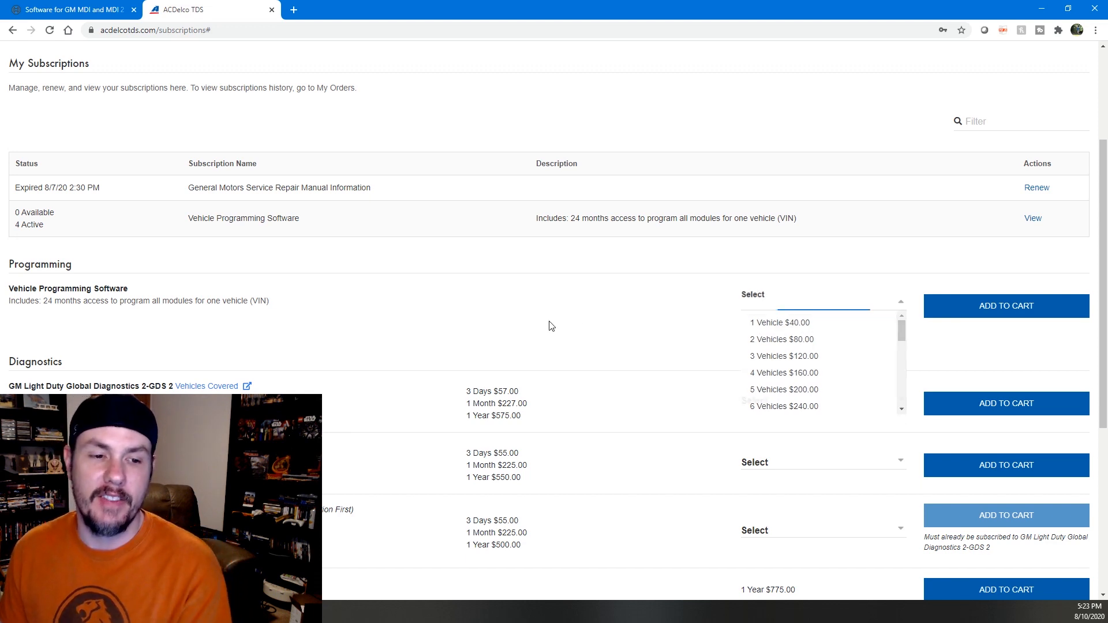
pyautogui.click(281, 332)
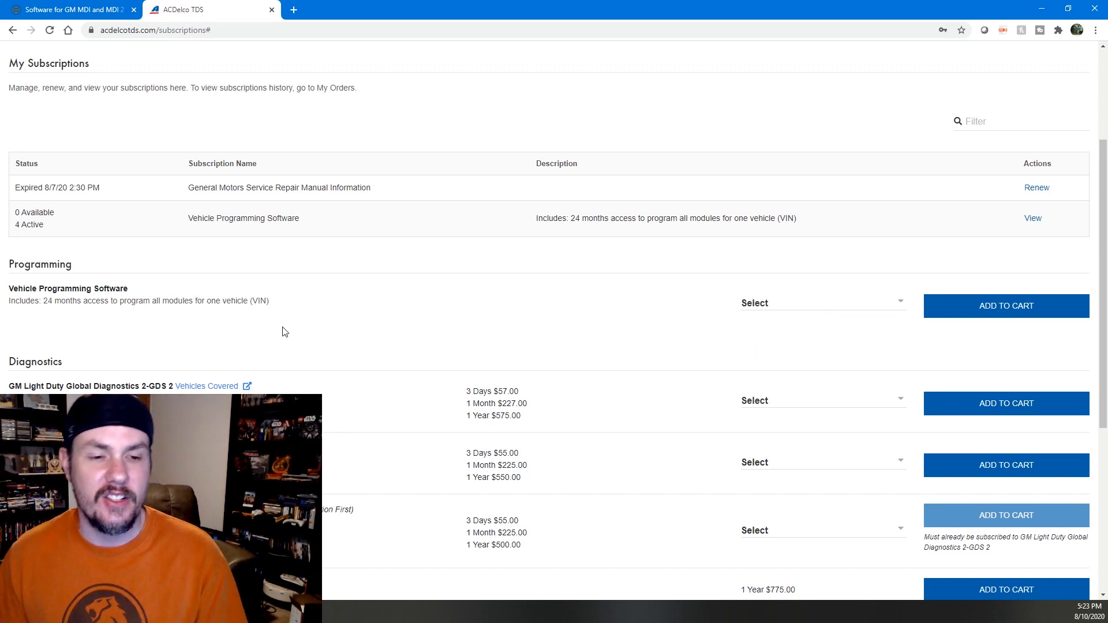
pyautogui.moveTo(340, 312)
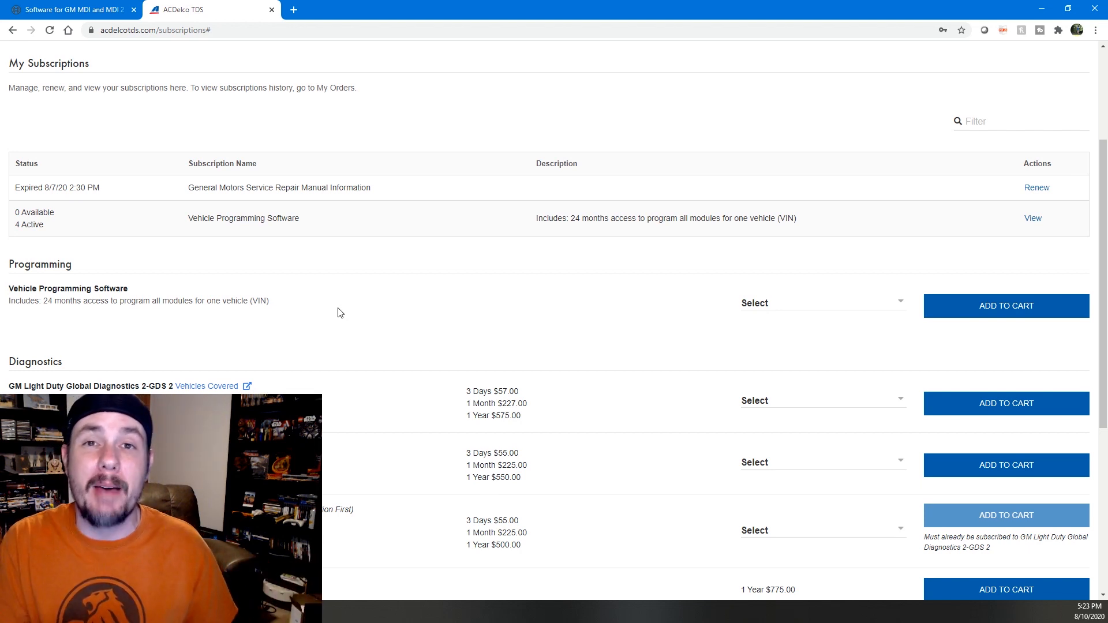
pyautogui.moveTo(466, 390)
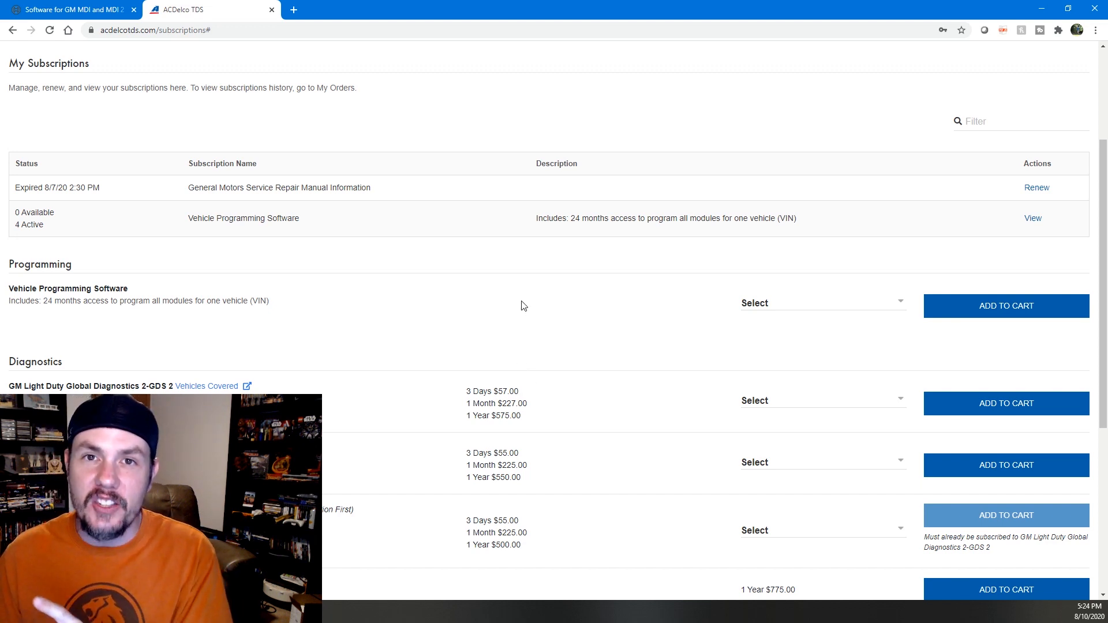
pyautogui.moveTo(536, 283)
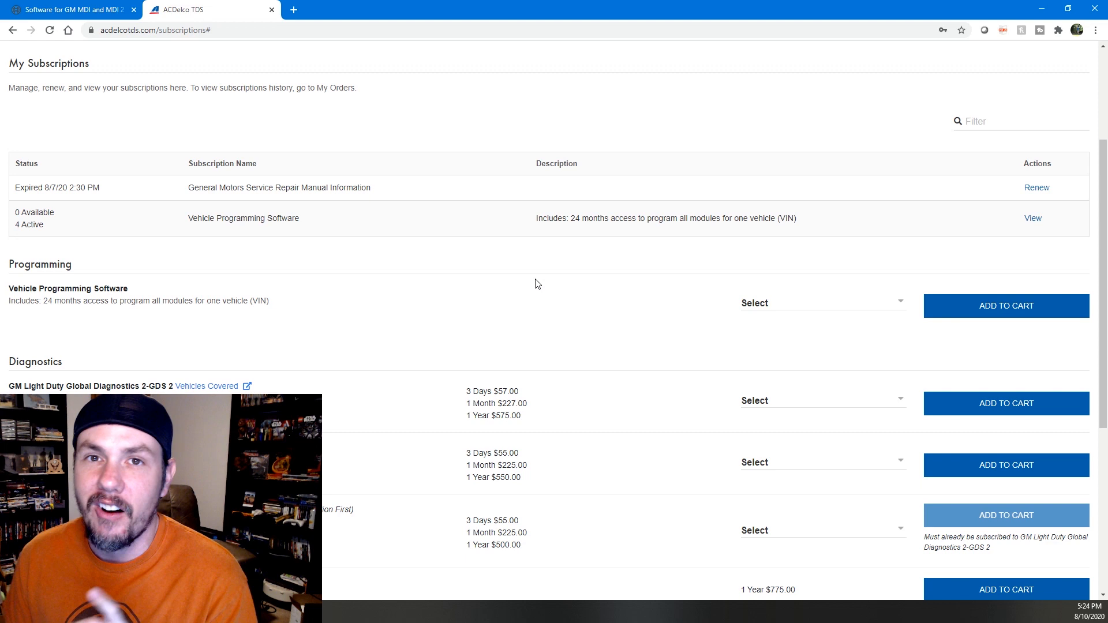
pyautogui.moveTo(532, 250)
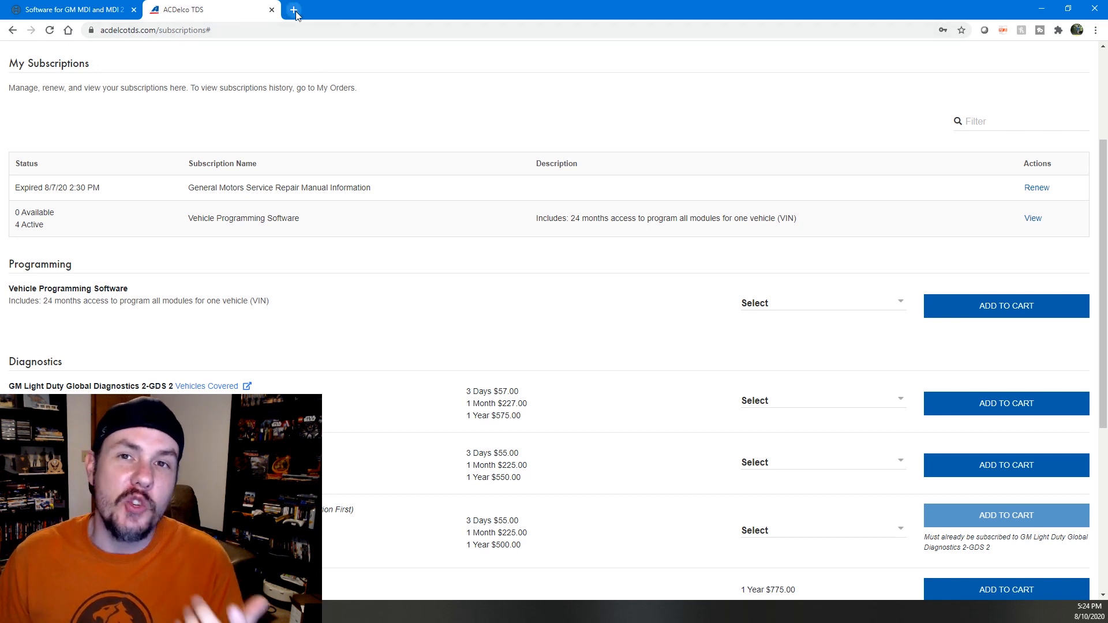
# Sign in to TIS2Web, ending the other session and dismissing news, to reach Home.
pyautogui.click(292, 9)
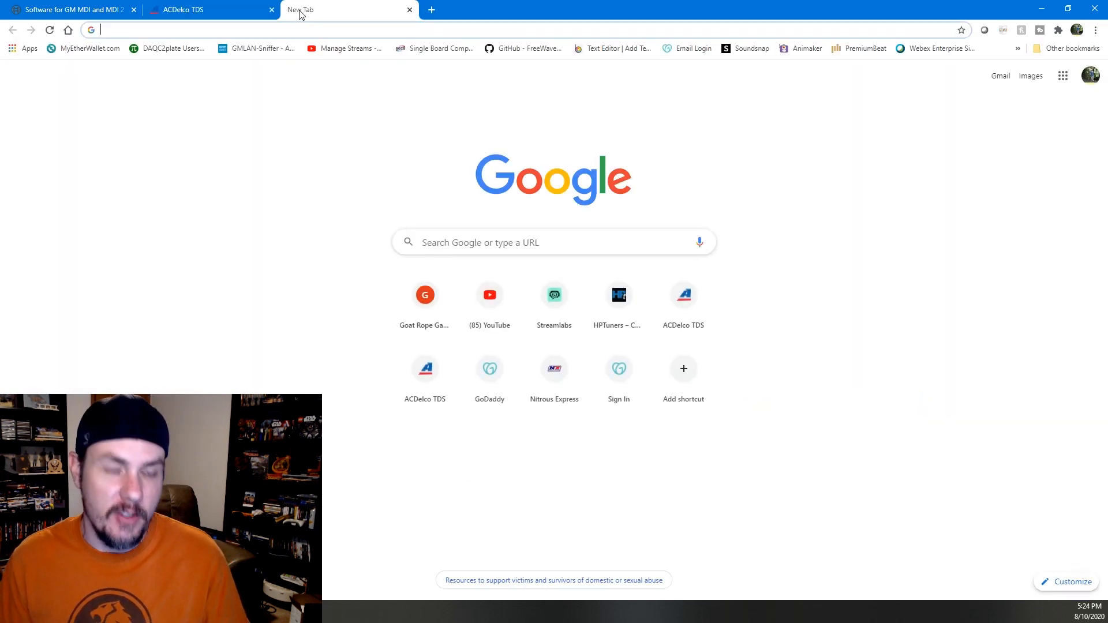
pyautogui.write('java')
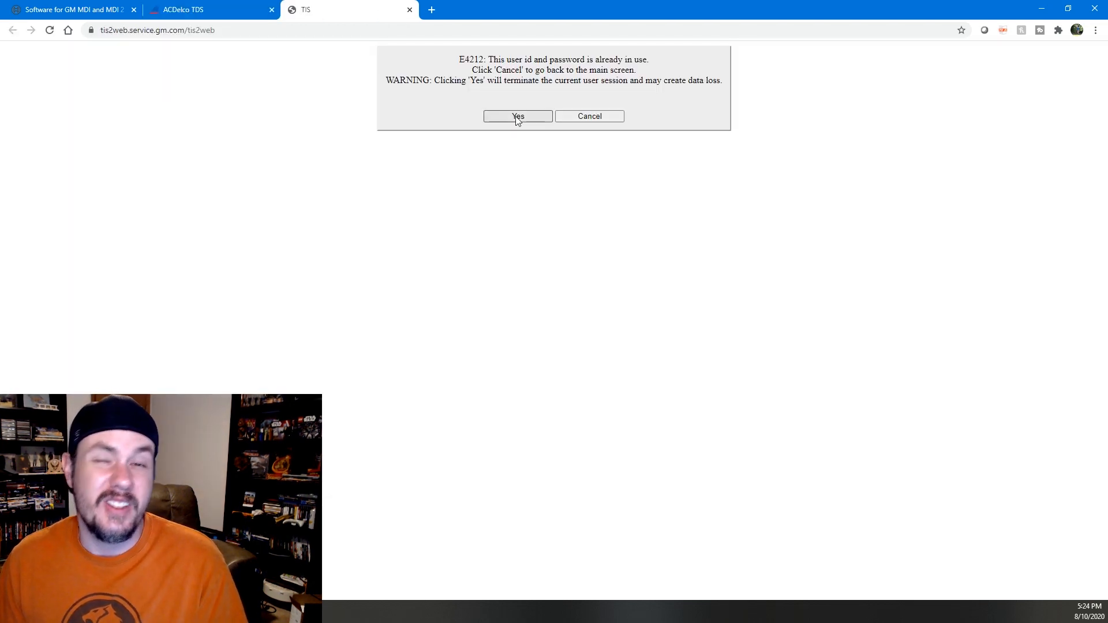
pyautogui.click(516, 116)
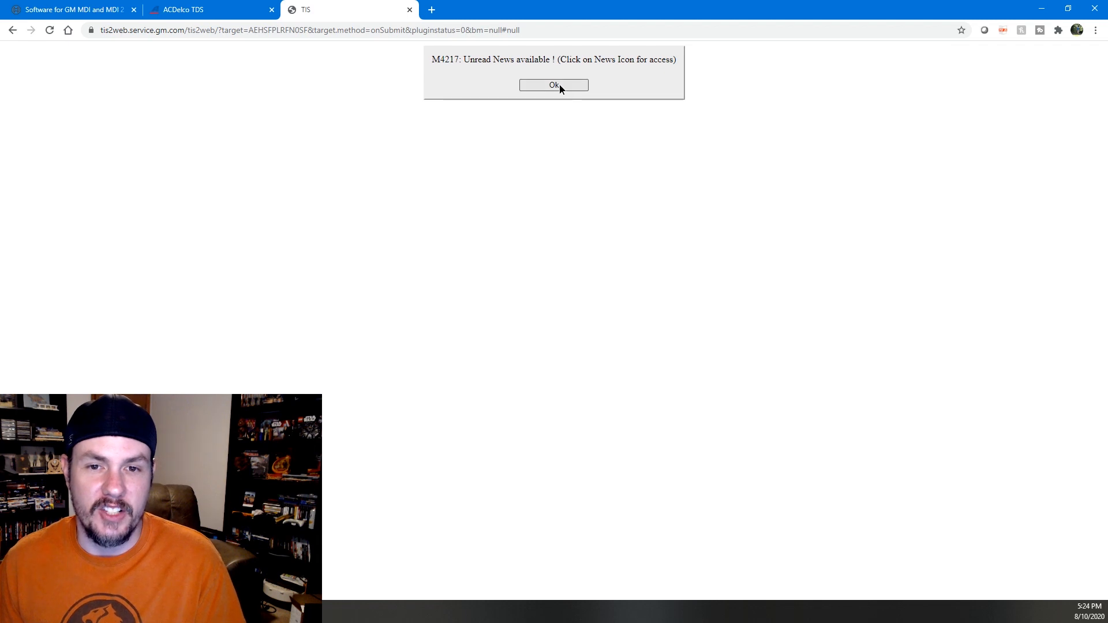
pyautogui.click(554, 84)
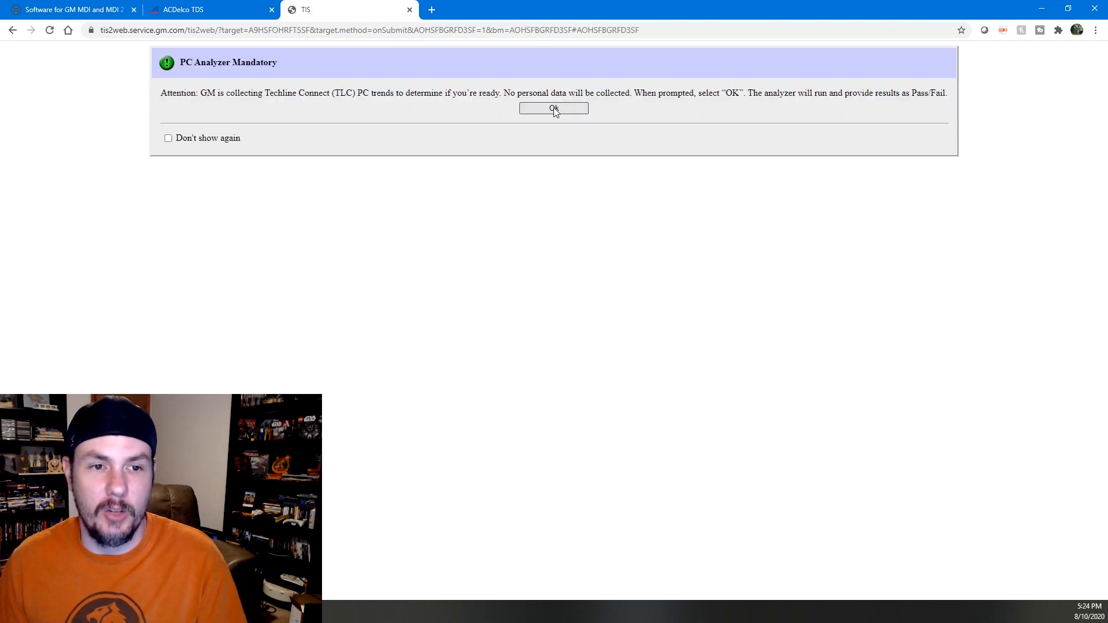
pyautogui.click(554, 108)
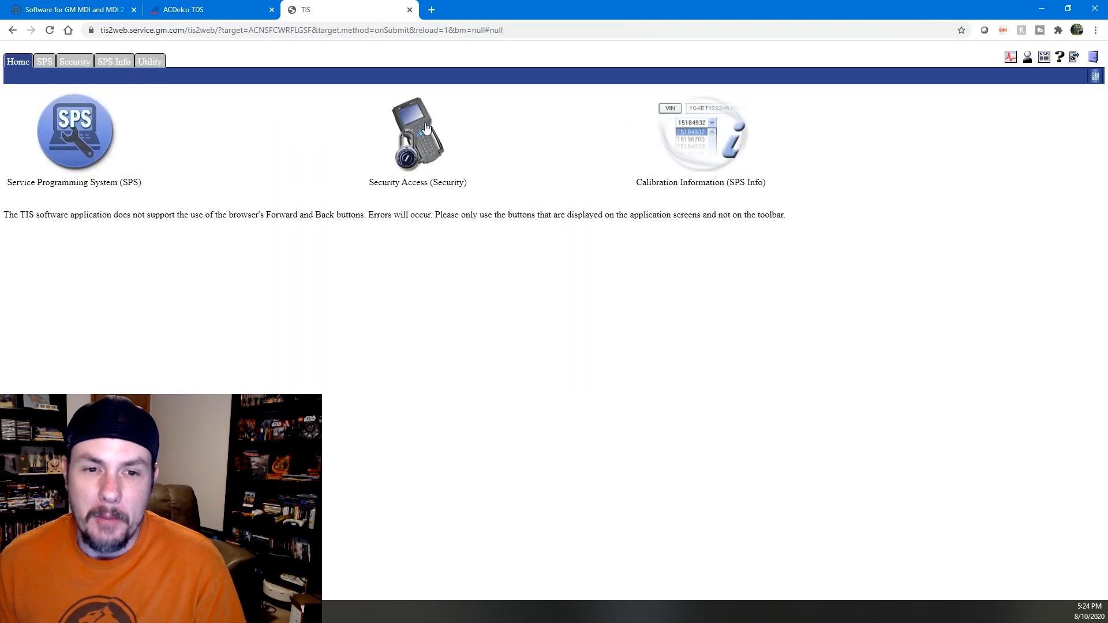
# Start SPS from TIS2Web and approve the Java prompt with 'Do not show this again'.
pyautogui.click(75, 132)
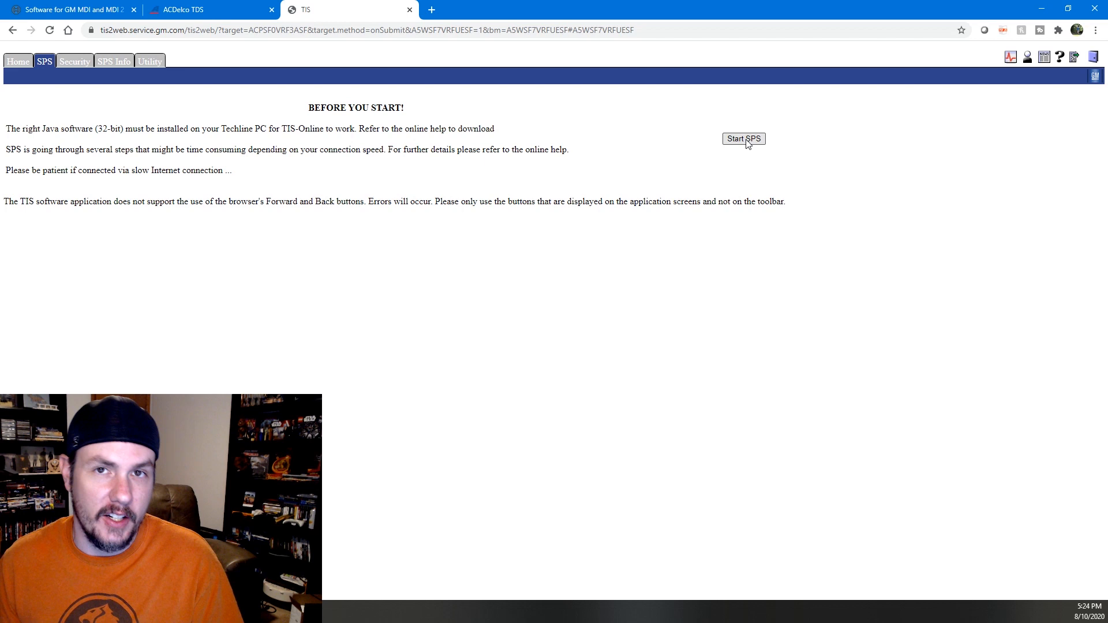
pyautogui.click(743, 139)
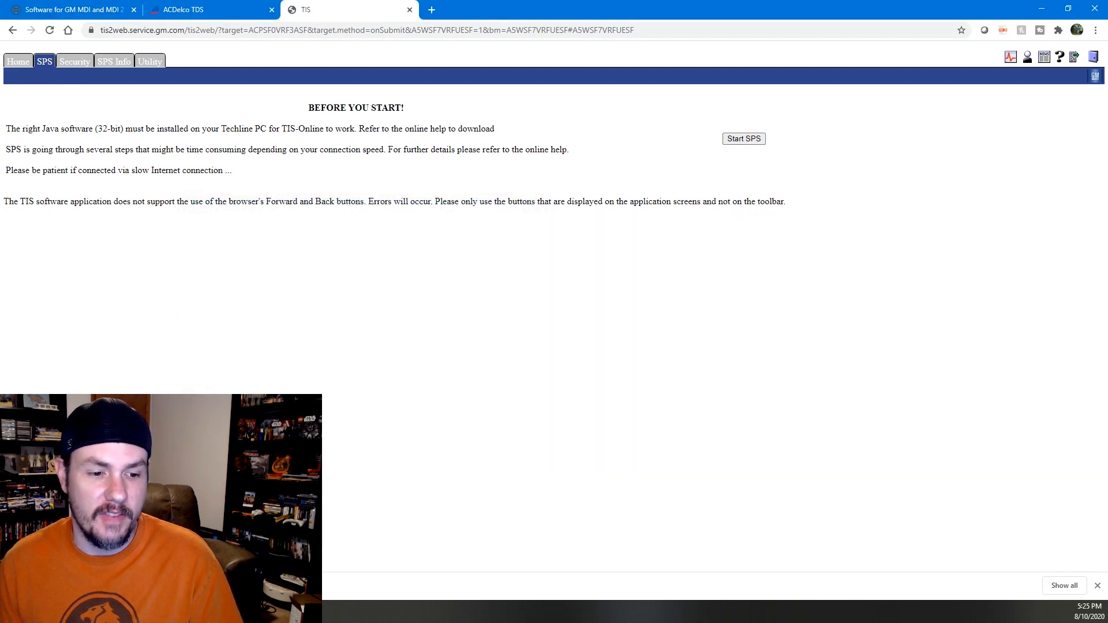
pyautogui.click(742, 139)
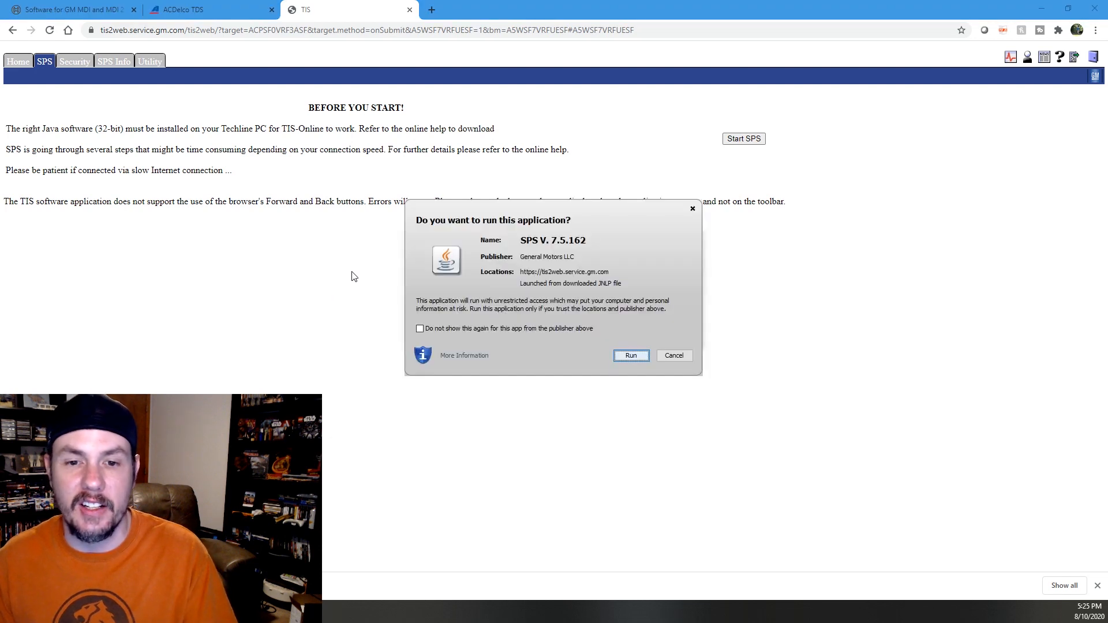
pyautogui.click(419, 328)
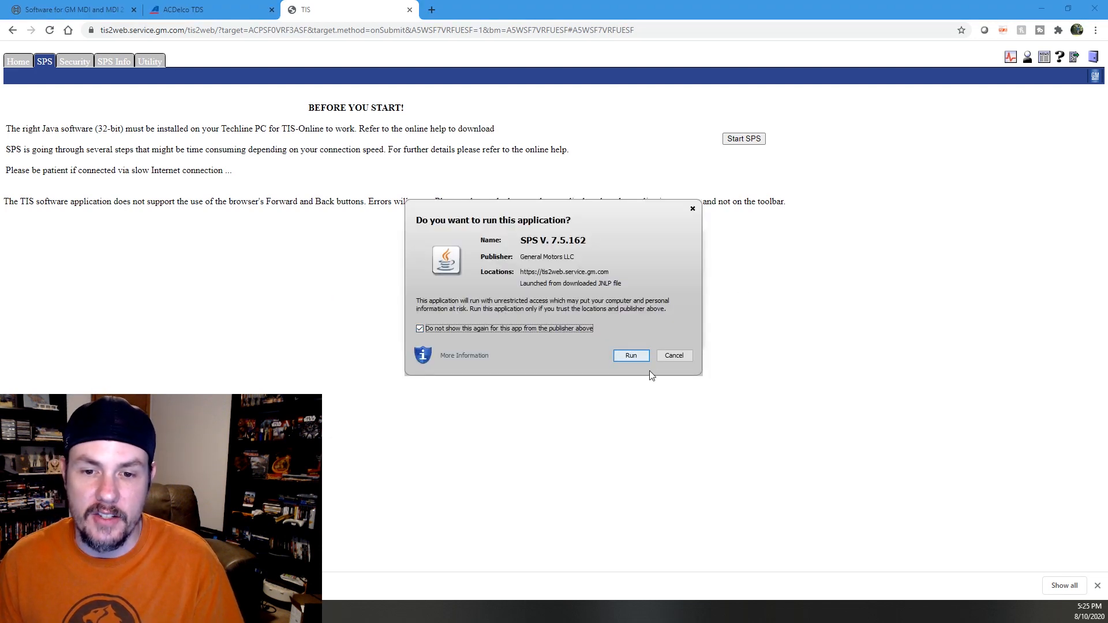
pyautogui.click(630, 355)
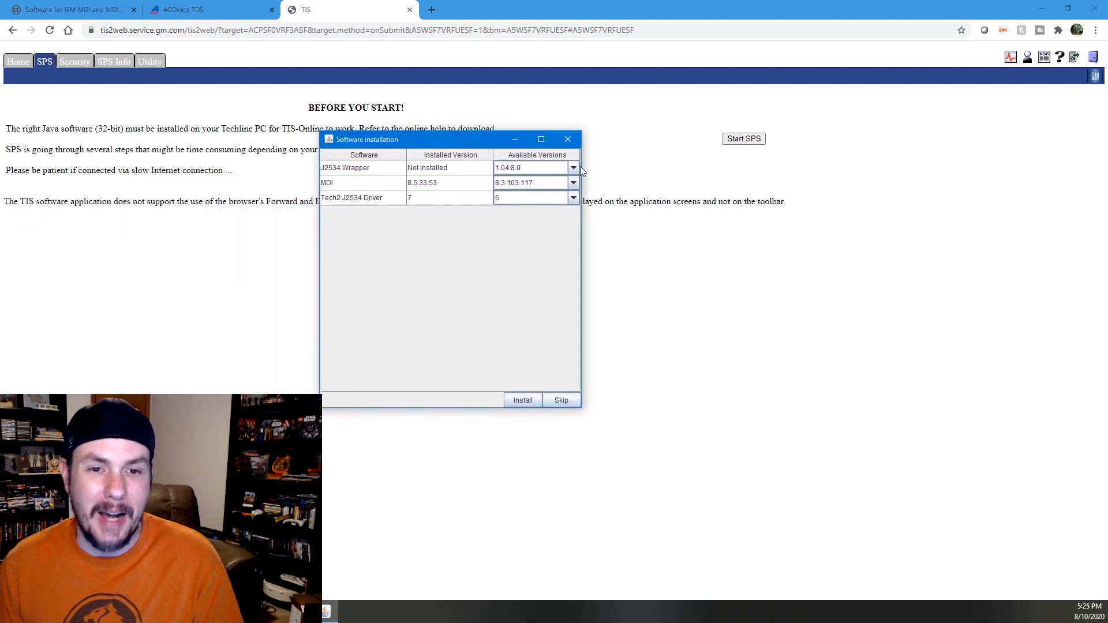
pyautogui.moveTo(507, 183)
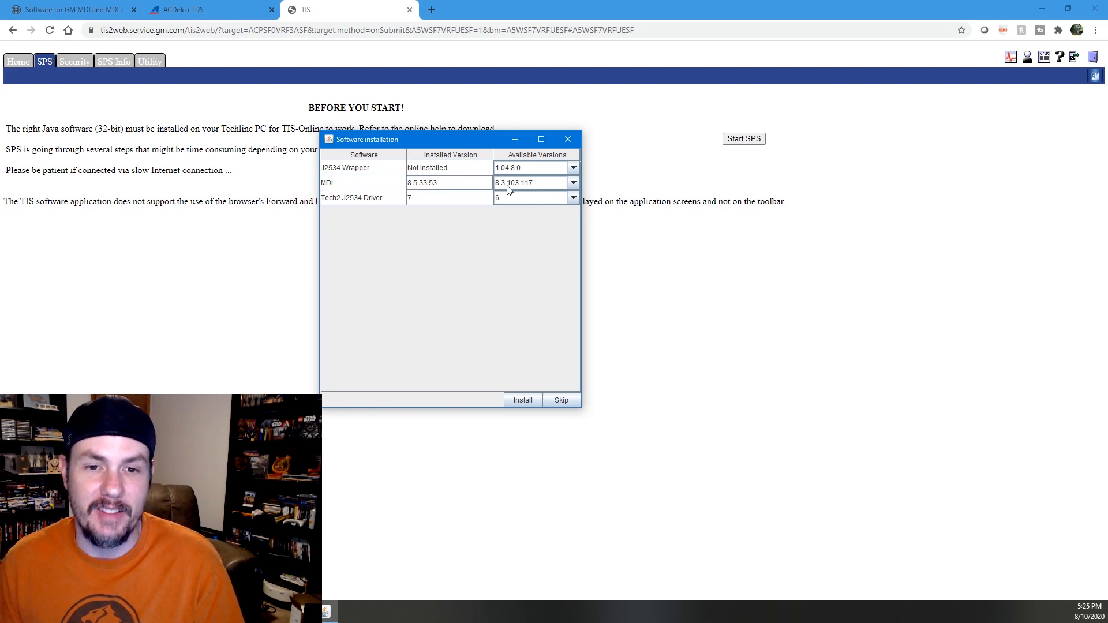
# Install J2534 Wrapper 1.04.8.0 with MDI and Tech2 drivers set to 'Do not install'.
pyautogui.click(572, 182)
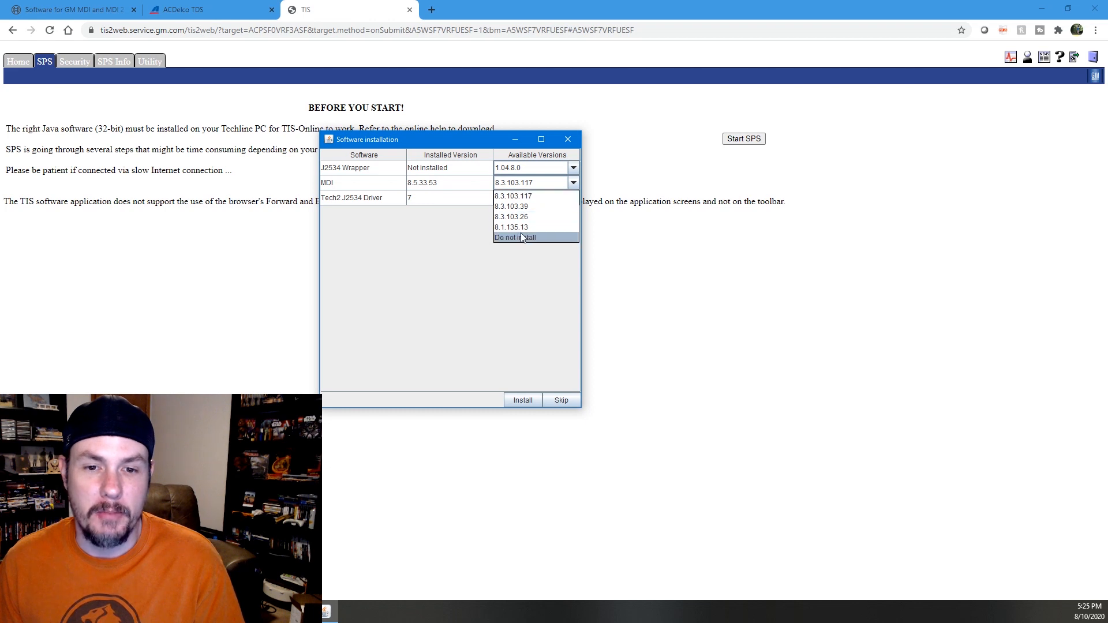
pyautogui.click(512, 237)
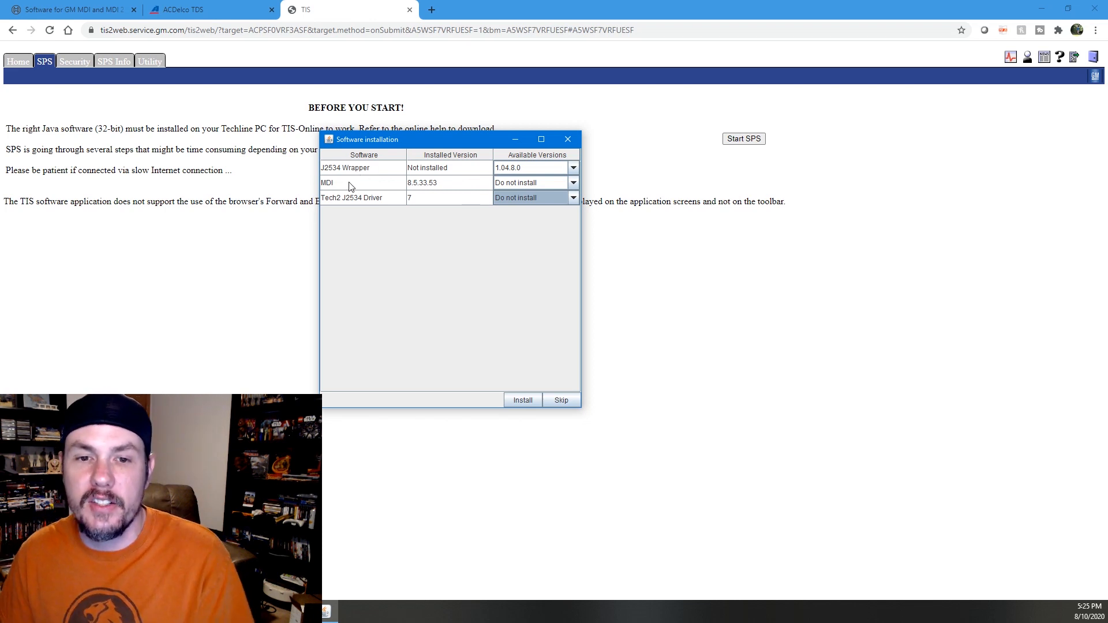
pyautogui.click(522, 399)
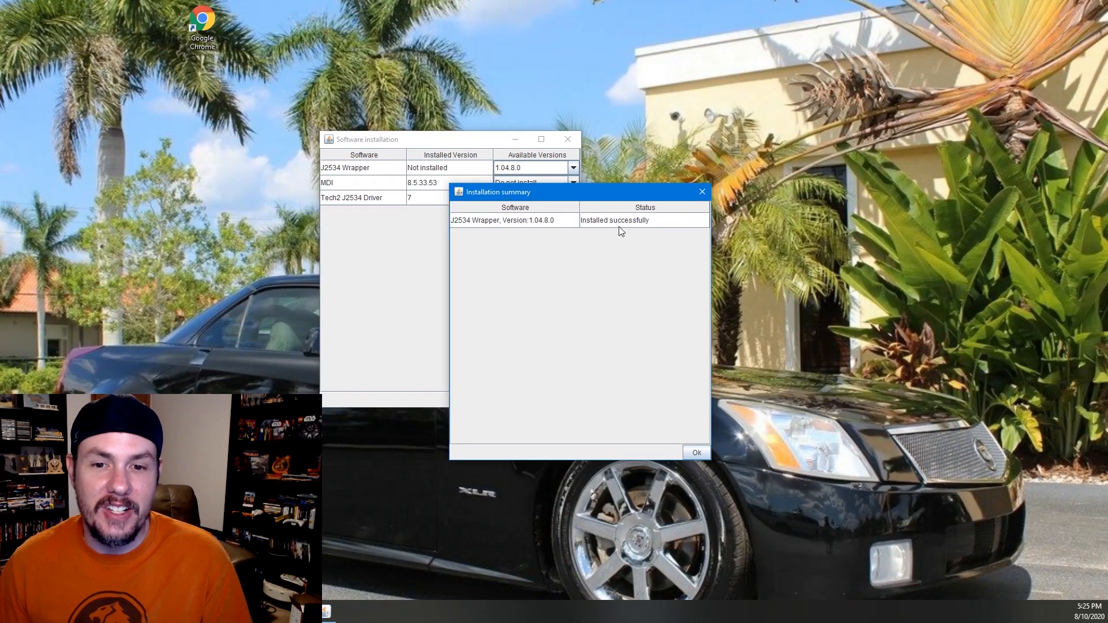
pyautogui.click(695, 452)
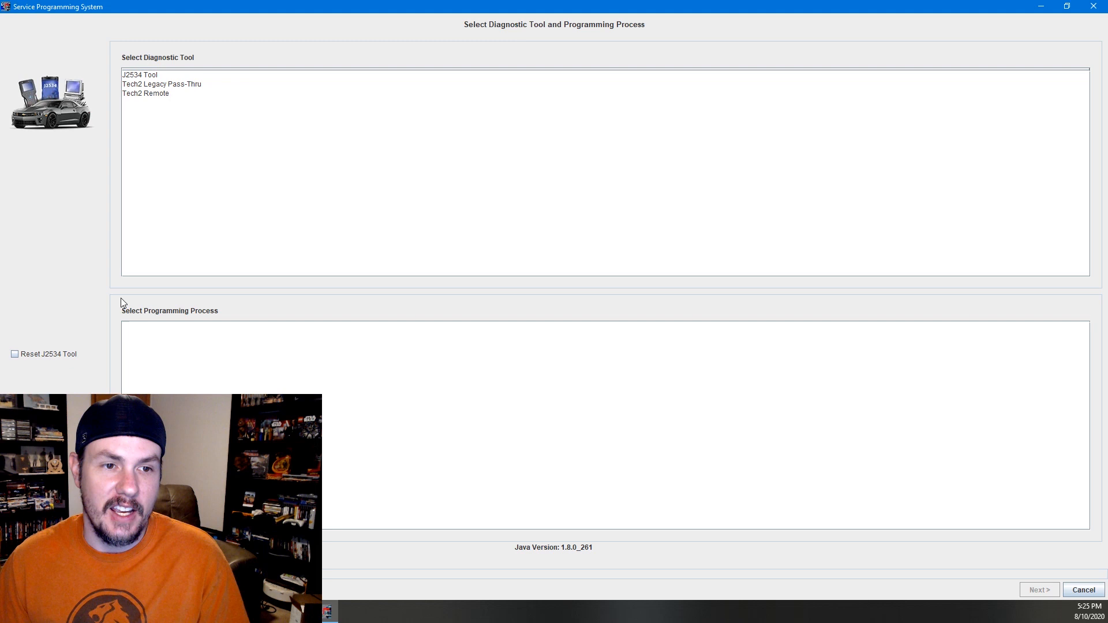
# Select J2534 Tool and the Replace and Program ECU process, then proceed.
pyautogui.click(139, 75)
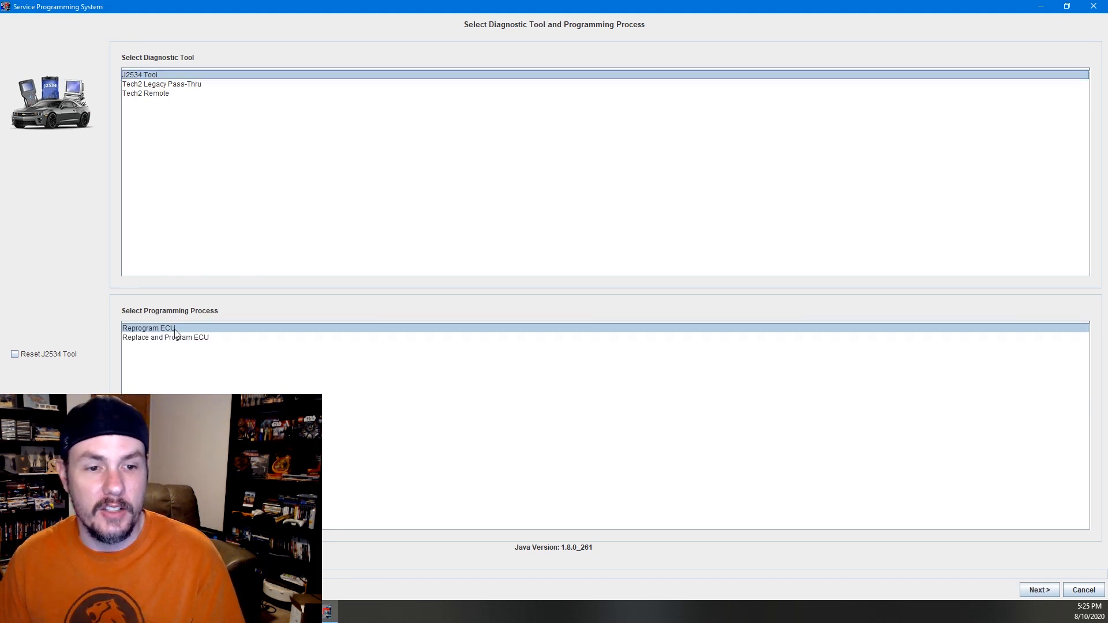
pyautogui.click(165, 337)
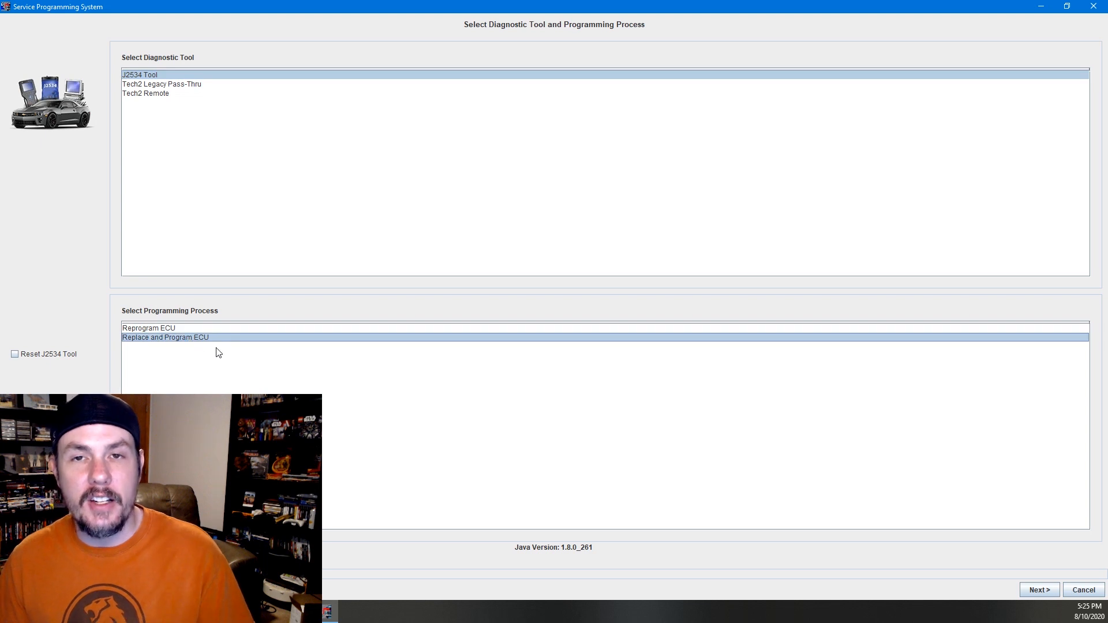
pyautogui.moveTo(340, 355)
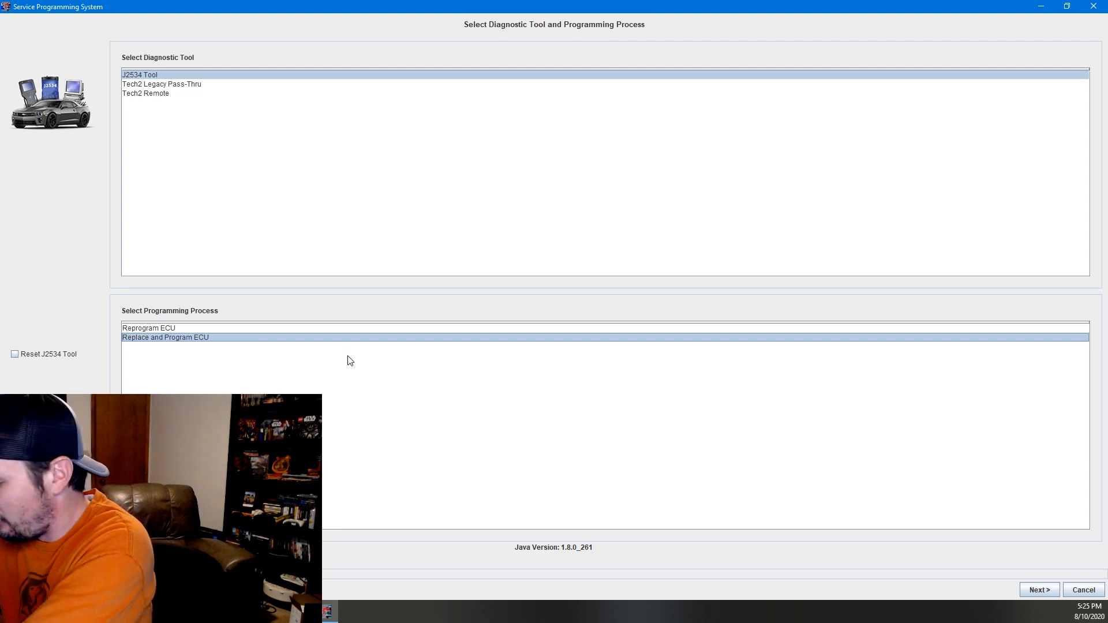
pyautogui.moveTo(223, 122)
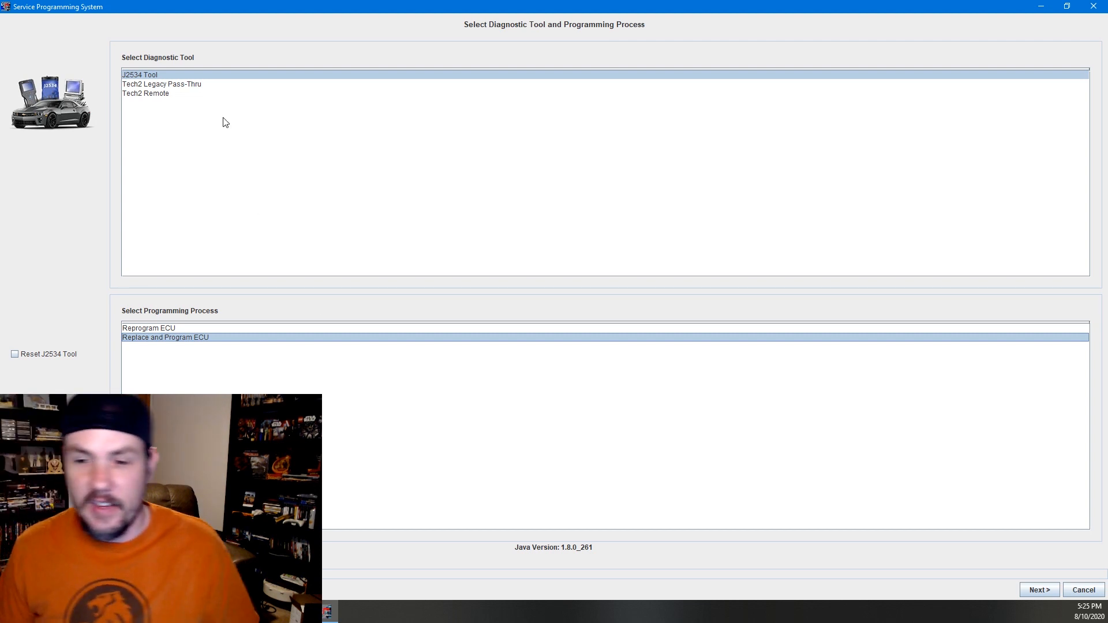
pyautogui.click(1037, 589)
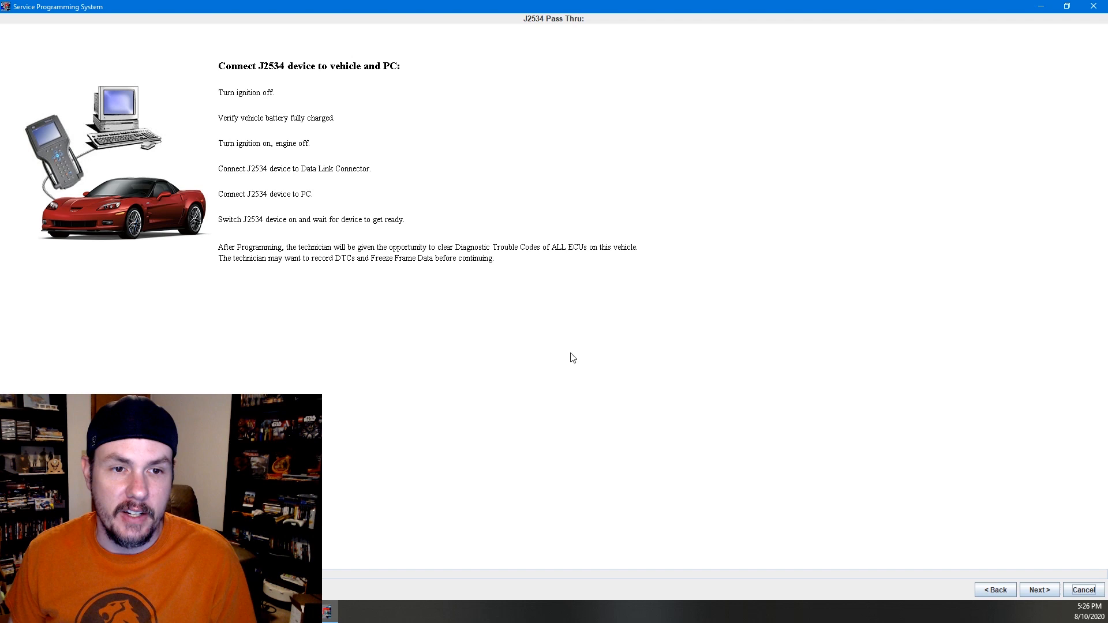
pyautogui.moveTo(435, 212)
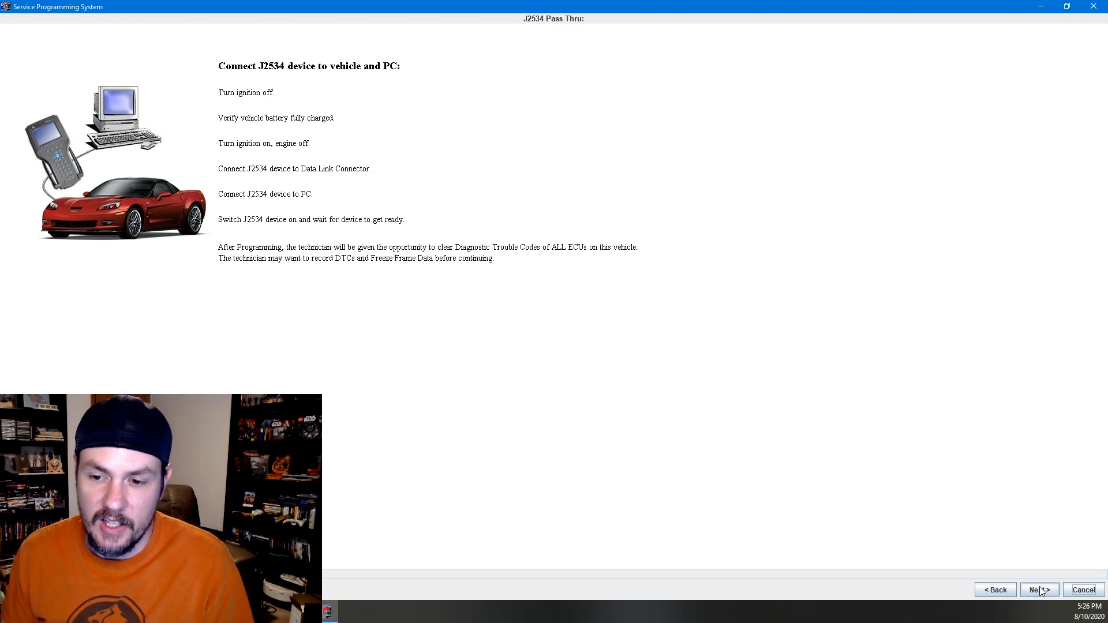
# Enable Reset J2534 Tool, review the Diagnostic settings, and return to connection instructions.
pyautogui.click(1039, 589)
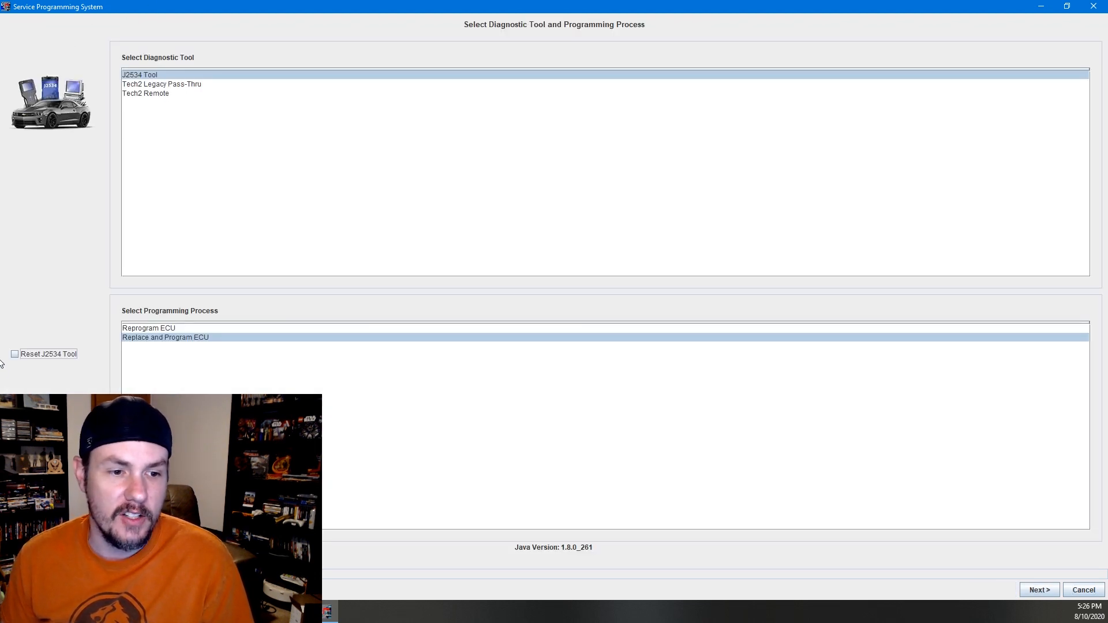
pyautogui.click(14, 353)
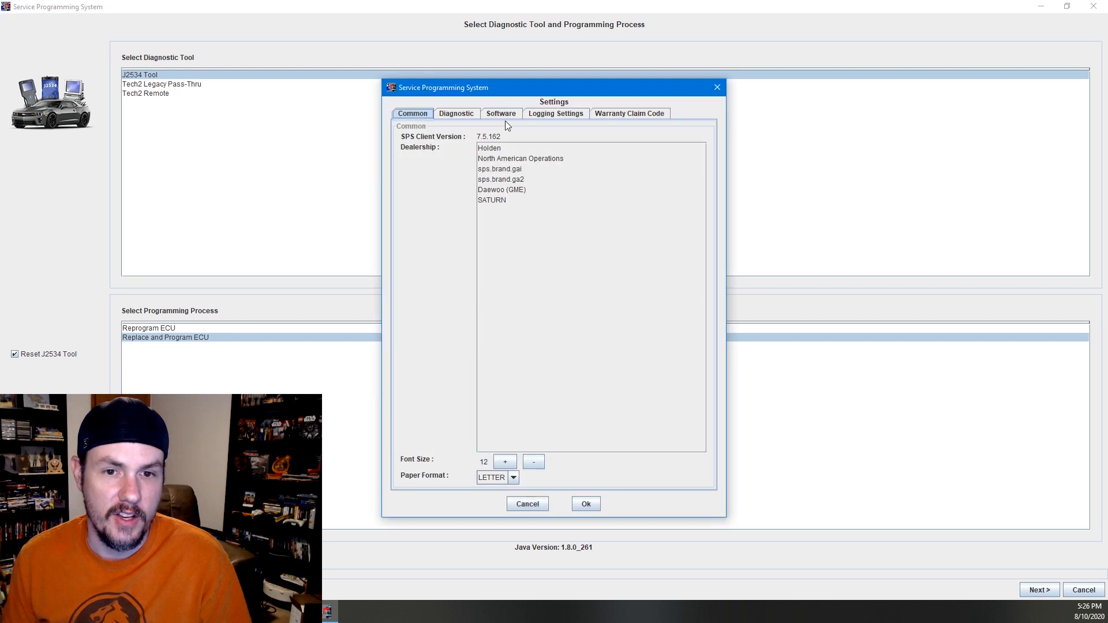
pyautogui.click(456, 113)
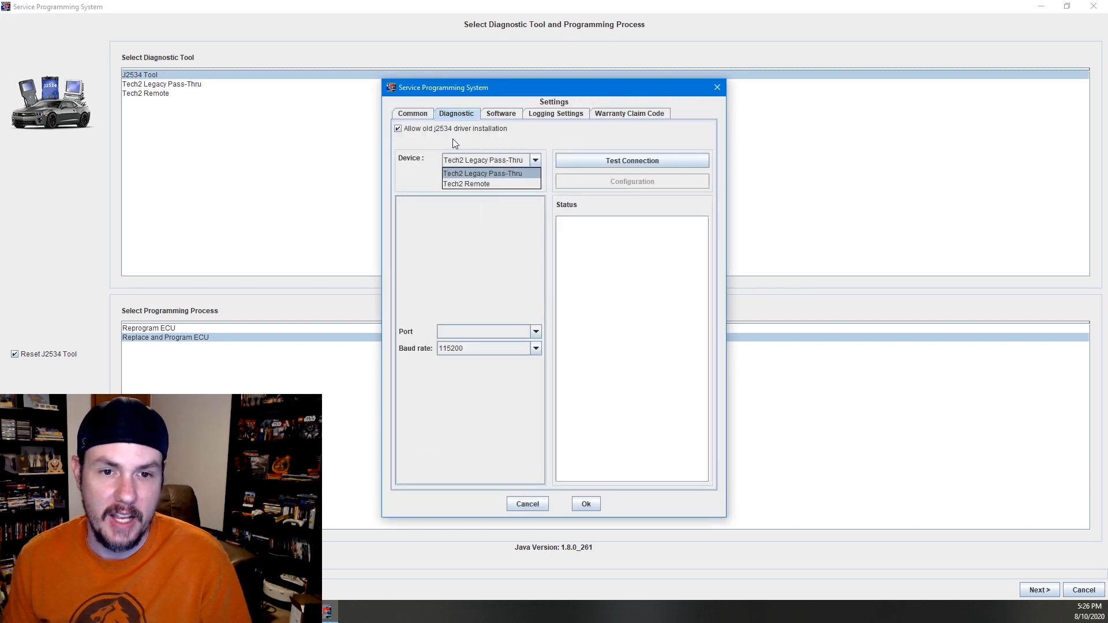
pyautogui.click(526, 503)
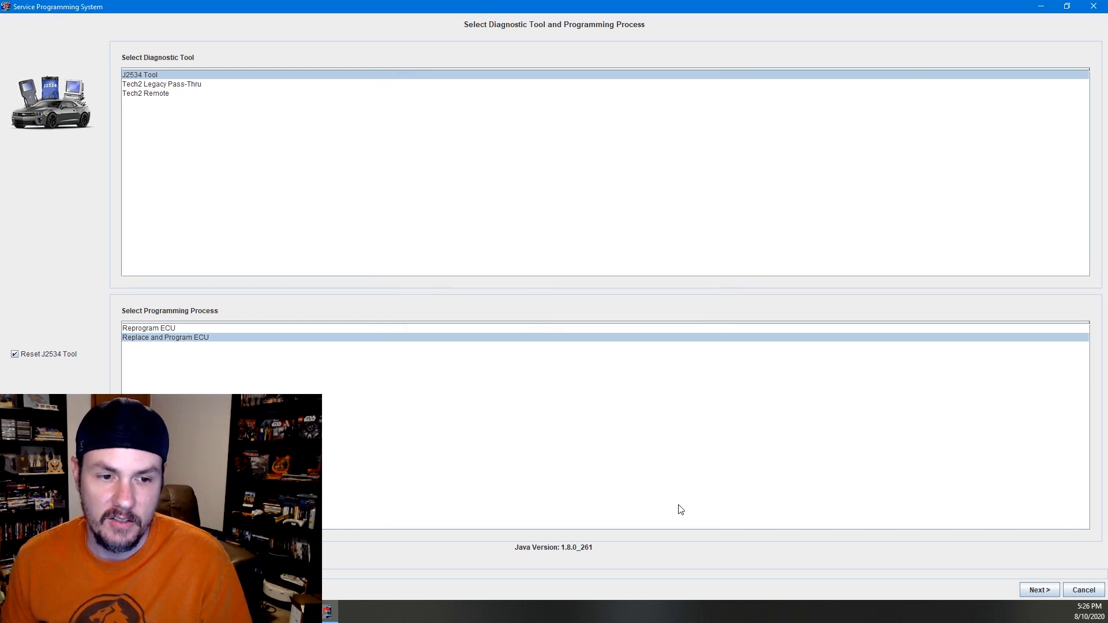
pyautogui.click(1038, 589)
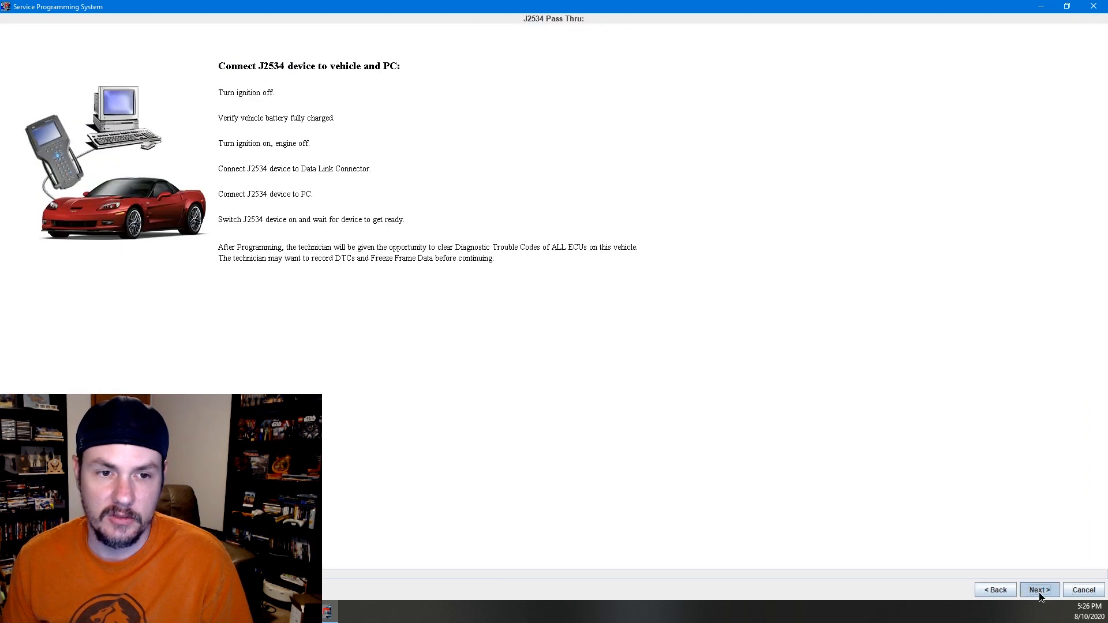
# Set the vehicle data to a 2006 Cadillac Passenger Car, car line XLR.
pyautogui.click(1038, 589)
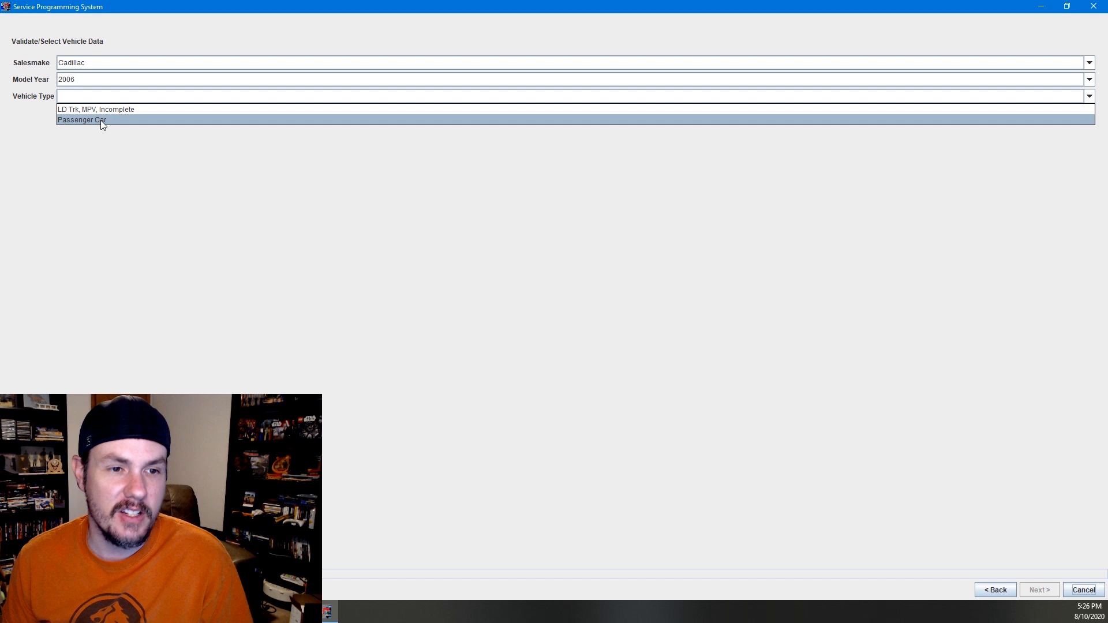
pyautogui.click(81, 119)
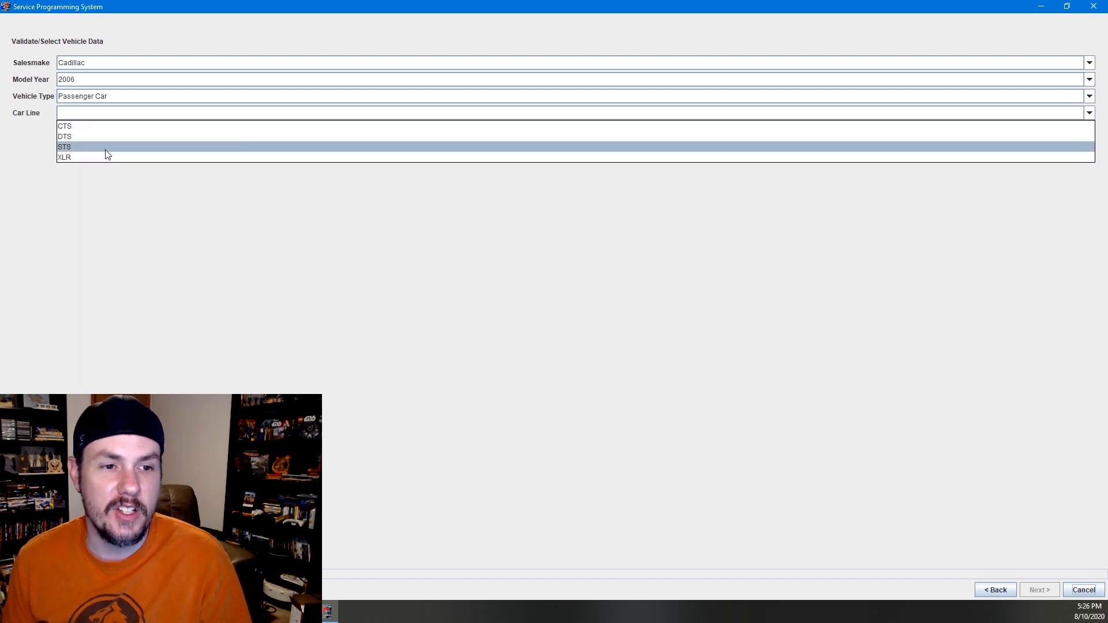
pyautogui.click(64, 157)
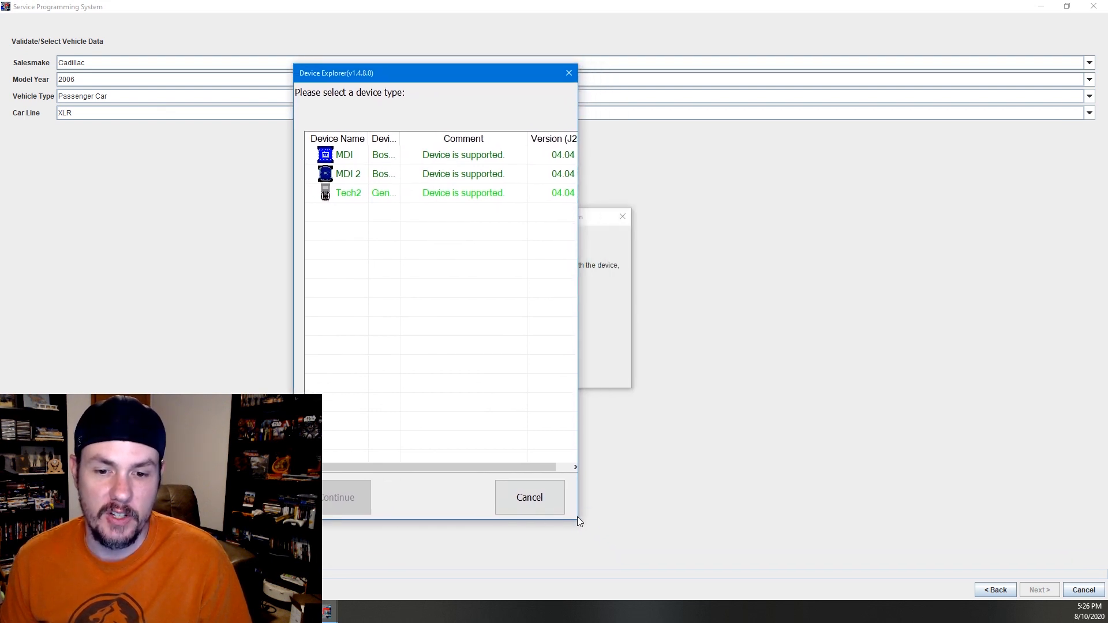
# Choose MDI 2 as the device type in Device Explorer and continue.
pyautogui.click(347, 174)
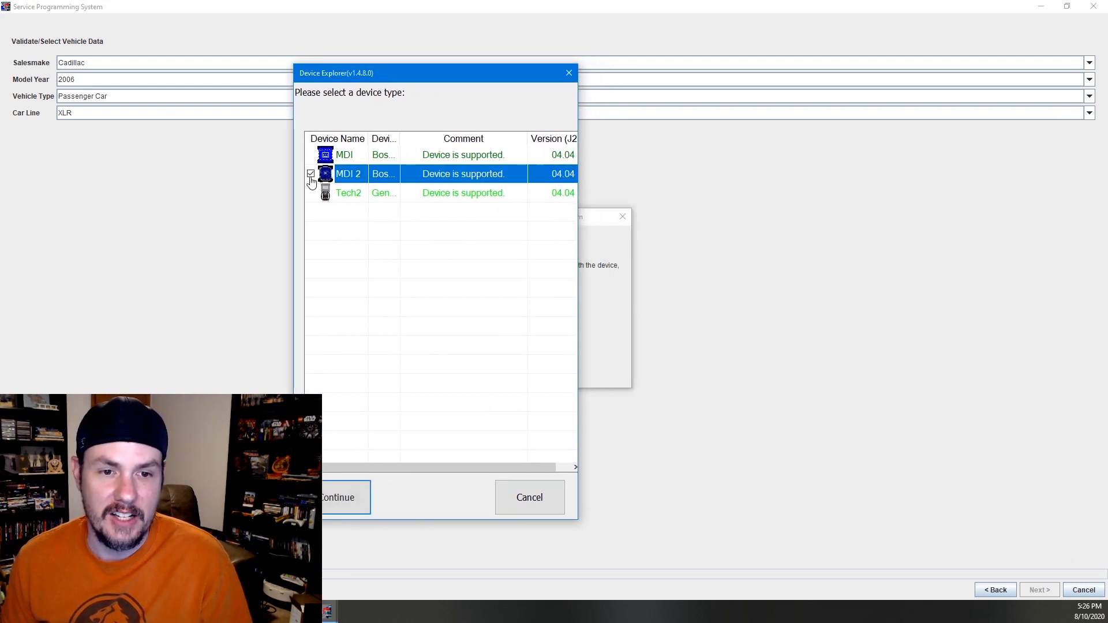
pyautogui.click(311, 173)
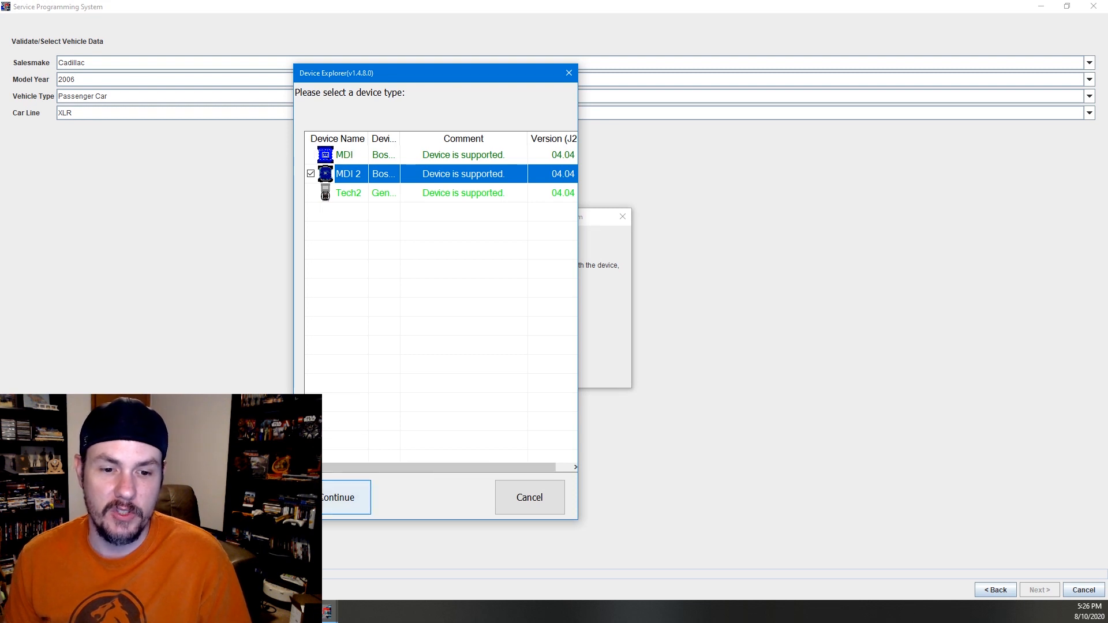
pyautogui.click(338, 497)
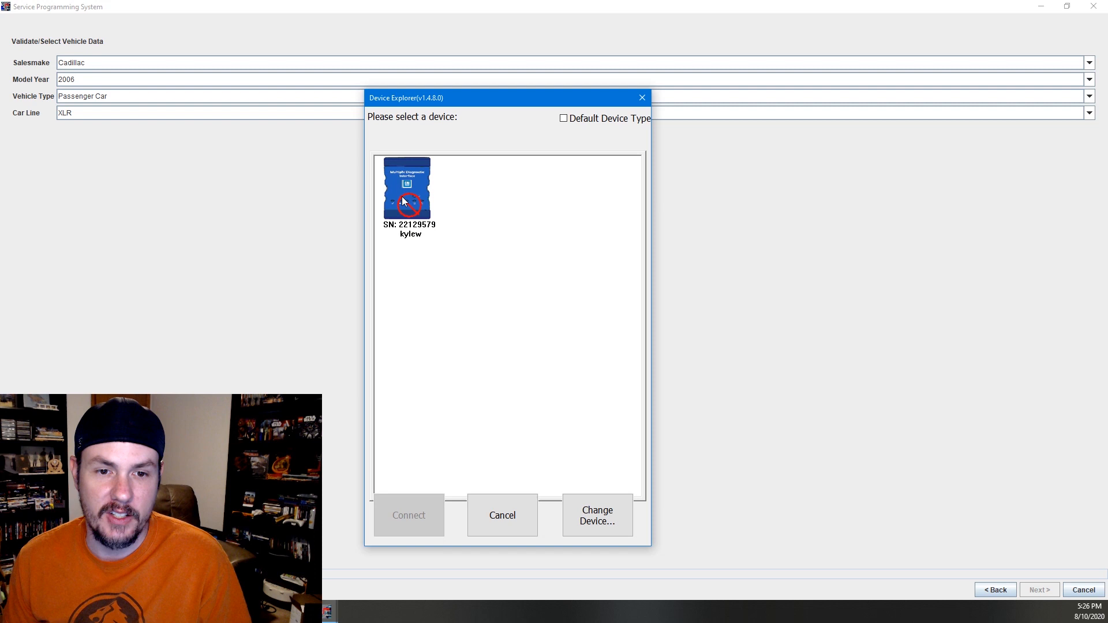
# Confirm MDI 22129579 is connected in GM MDI Manager, then connect to it in Device Explorer.
pyautogui.click(409, 198)
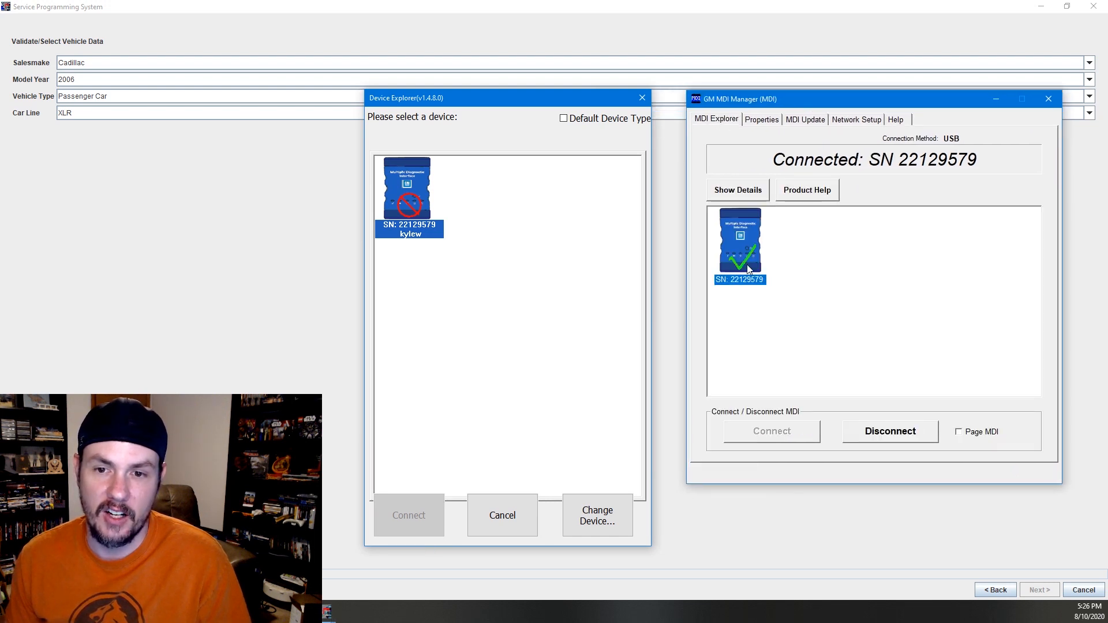
pyautogui.click(889, 431)
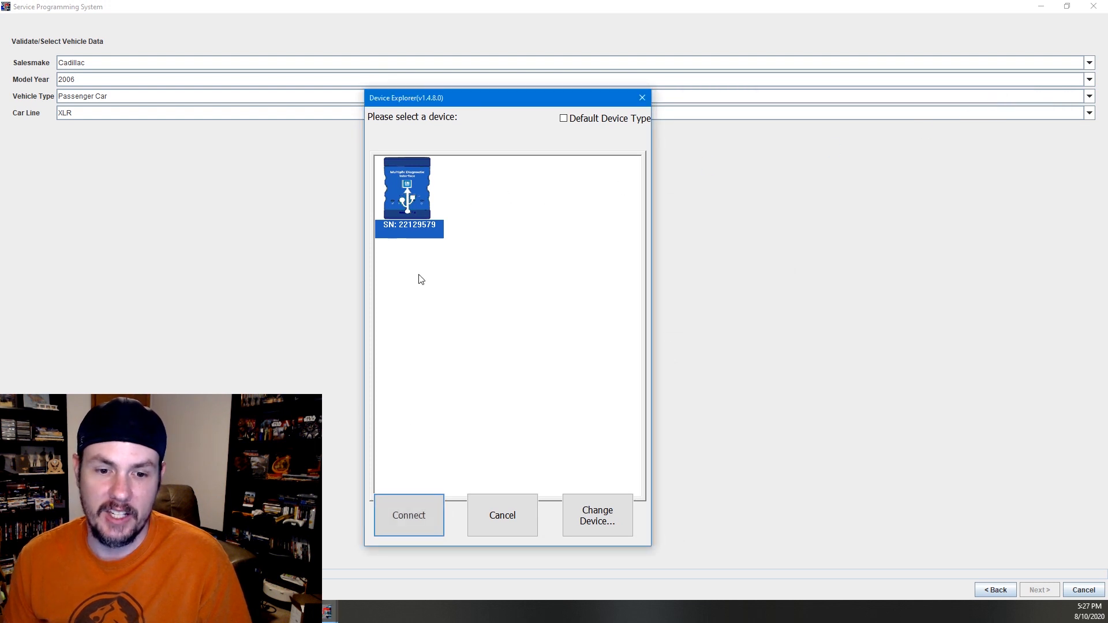
pyautogui.click(409, 514)
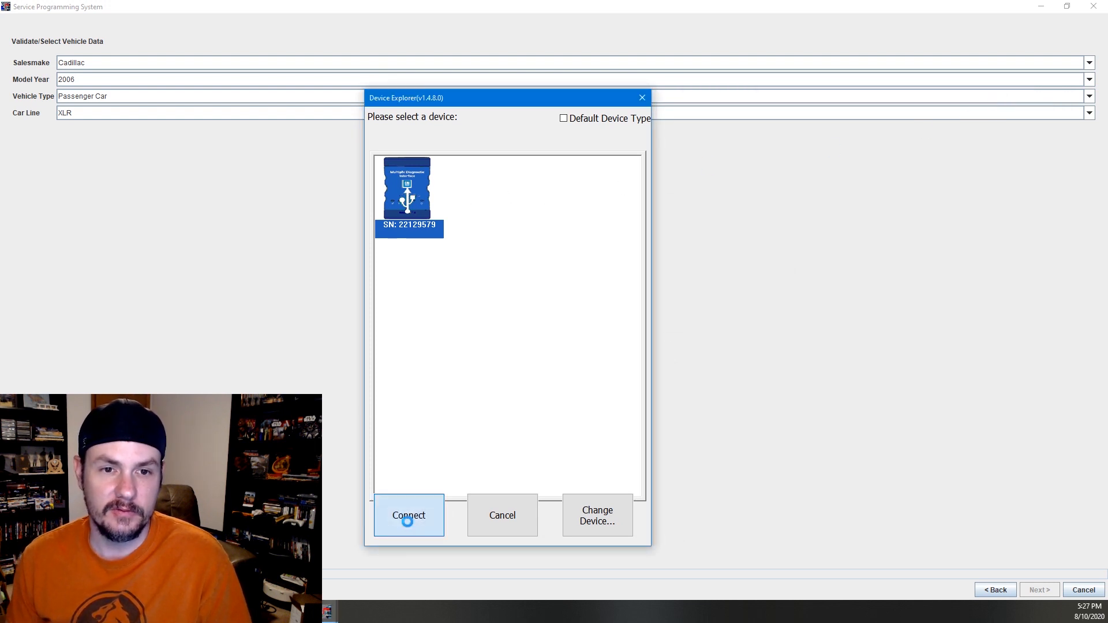
pyautogui.click(409, 515)
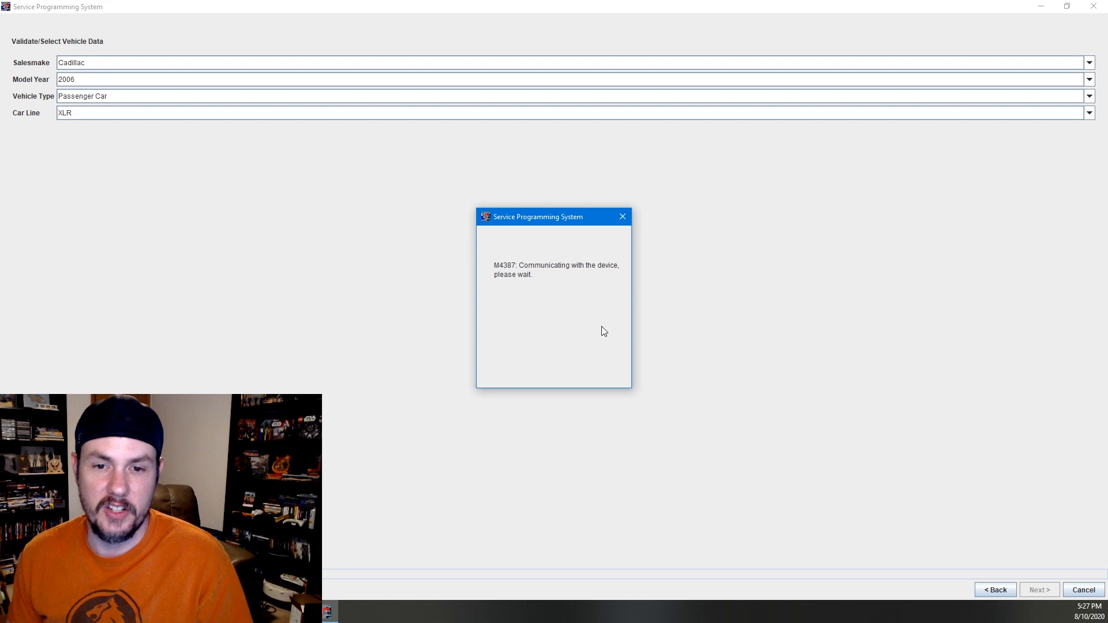
pyautogui.moveTo(544, 366)
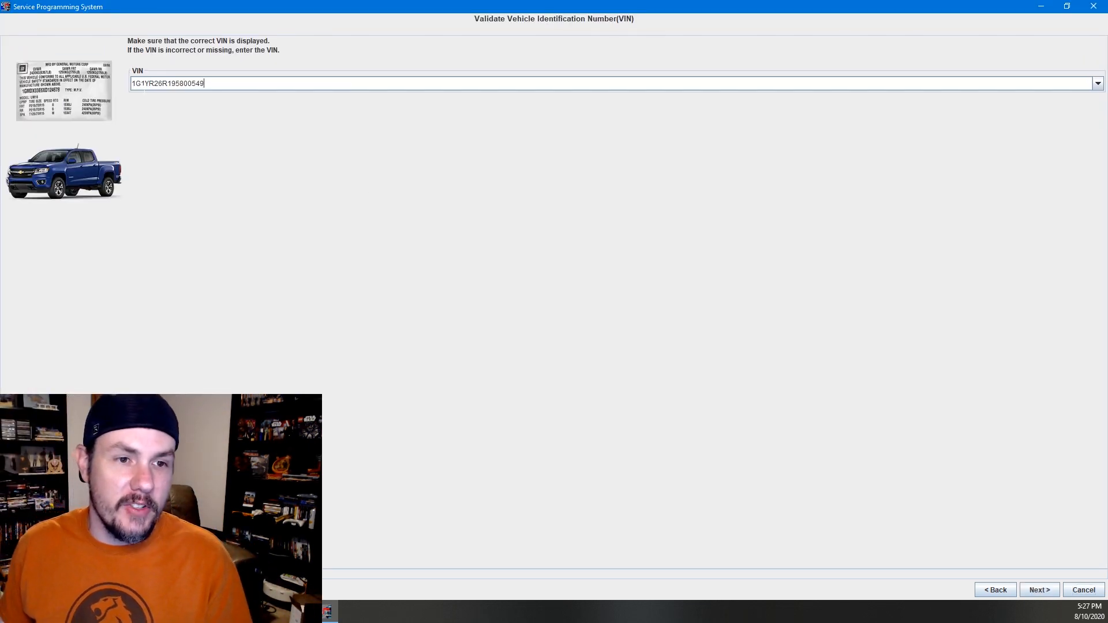
# Select the rejected VIN and dismiss the 'VIN not assigned to this subscription' error.
pyautogui.tripleClick(167, 82)
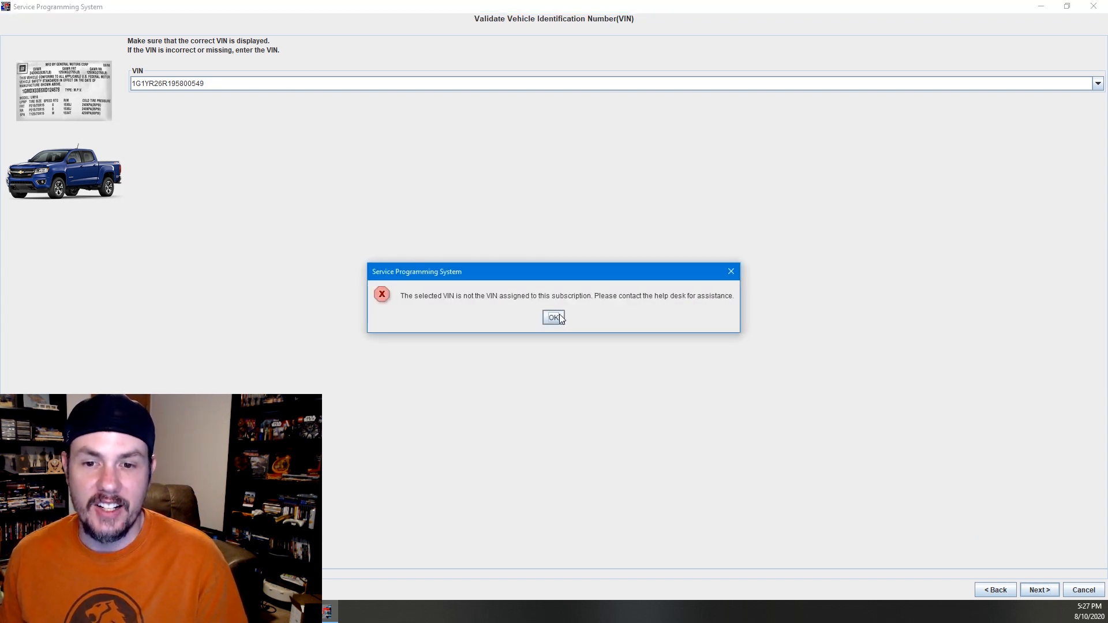
pyautogui.click(553, 317)
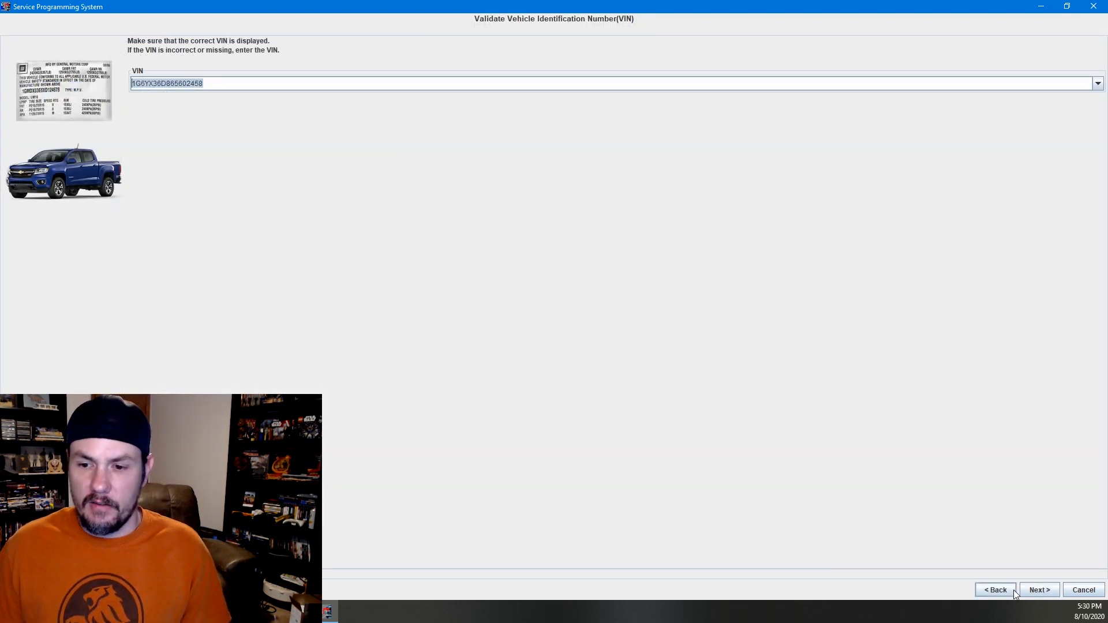
pyautogui.click(1039, 590)
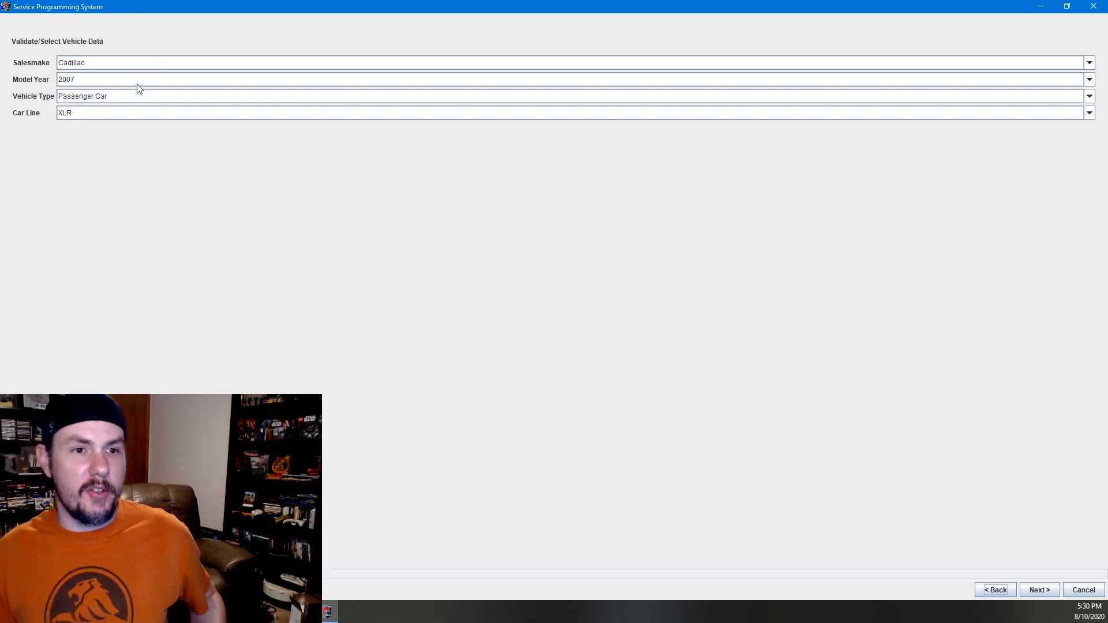
pyautogui.click(1038, 589)
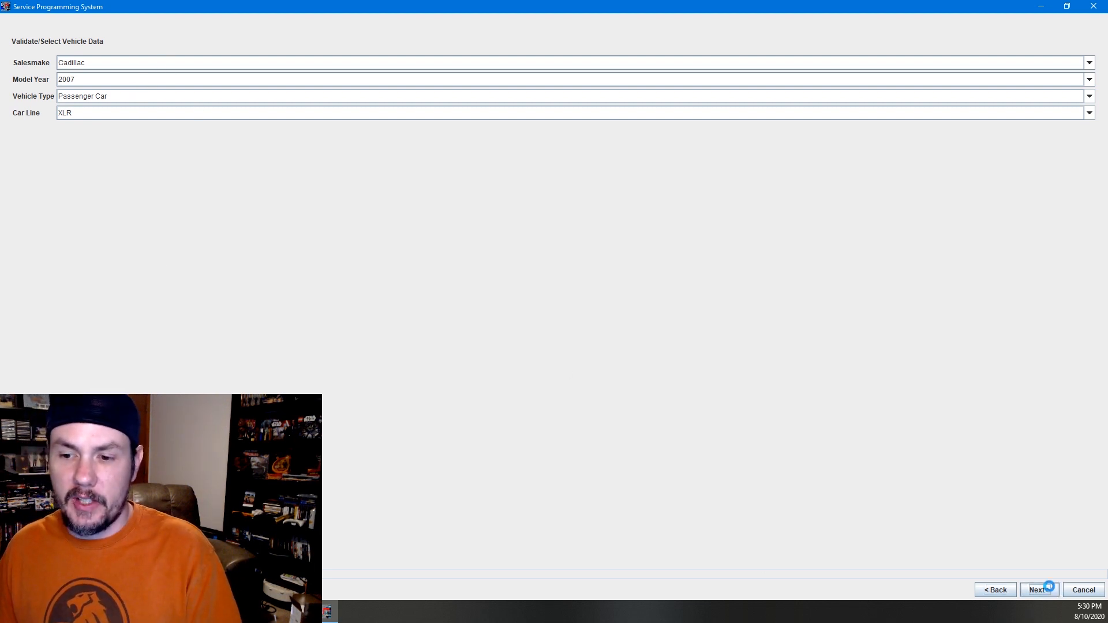
pyautogui.click(1039, 589)
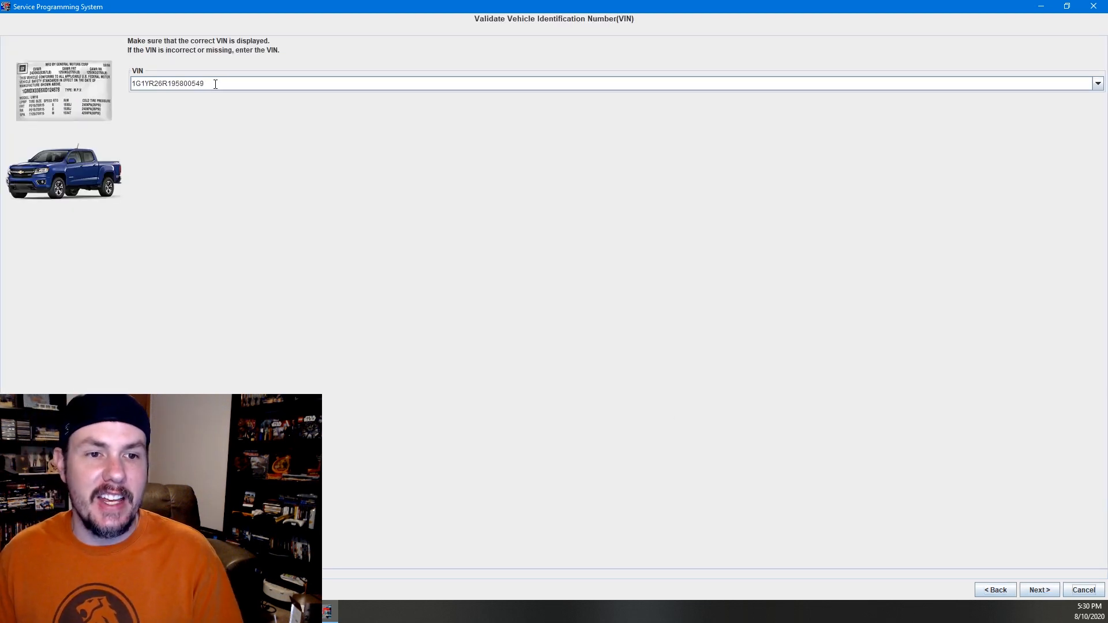
pyautogui.tripleClick(169, 83)
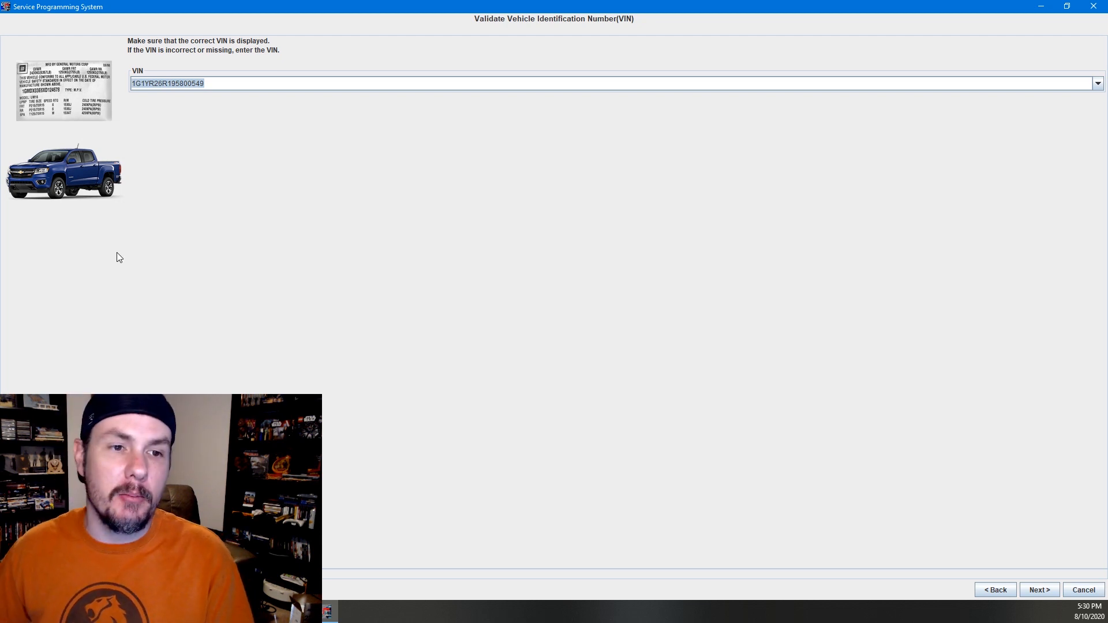
pyautogui.moveTo(226, 157)
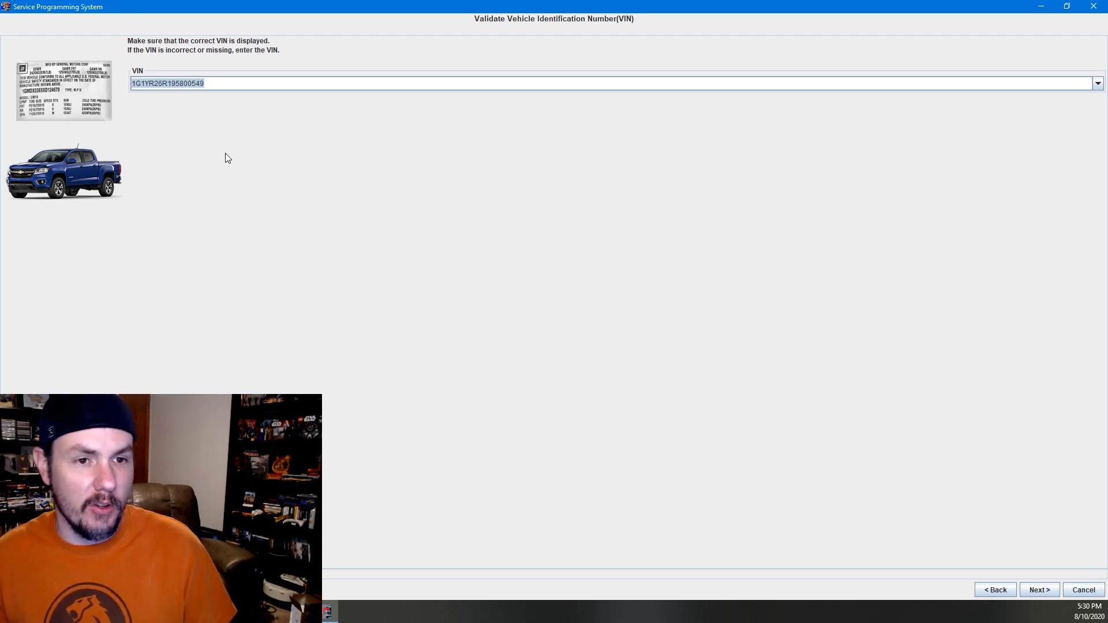
pyautogui.write('1G6YX36D865602458')
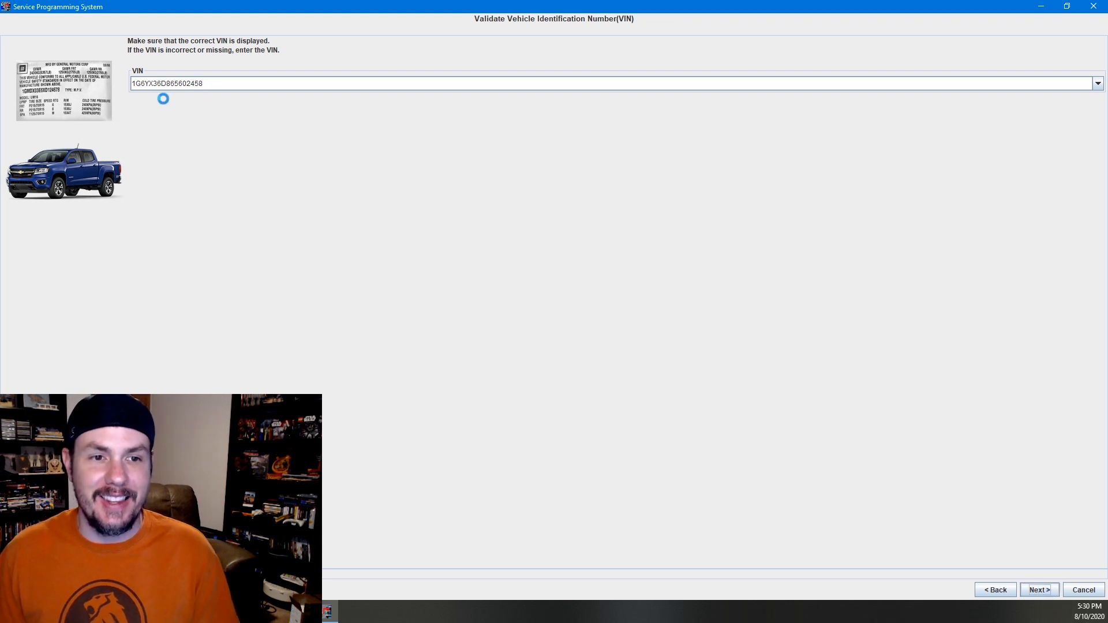
pyautogui.click(1038, 589)
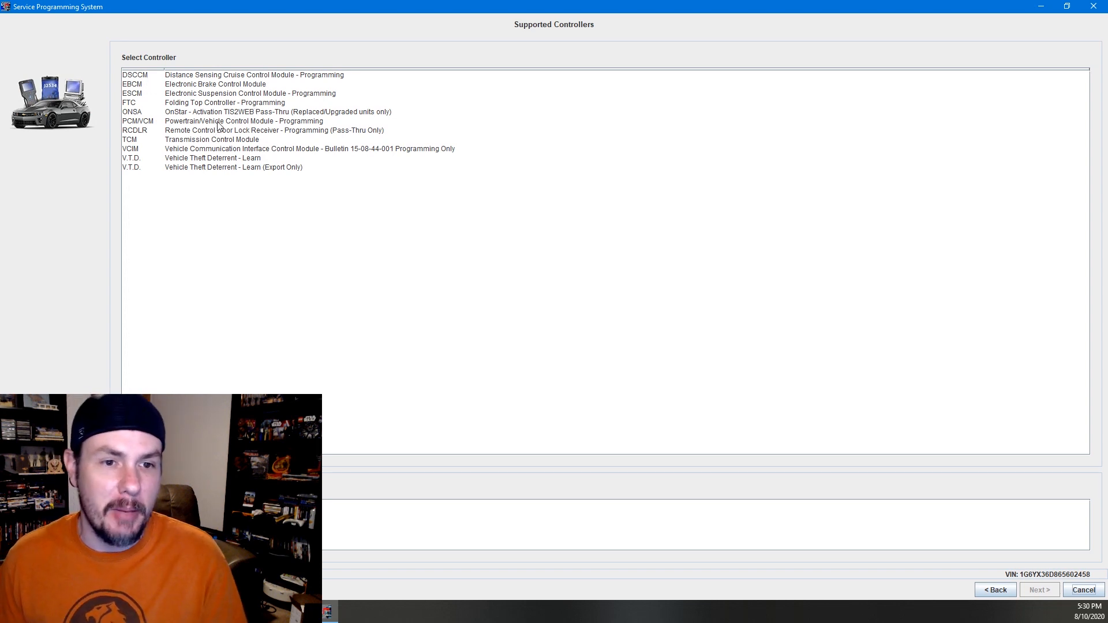
# Choose PCM/VCM Powertrain/Vehicle Control Module programming and continue past the Replace Controller instructions.
pyautogui.click(243, 121)
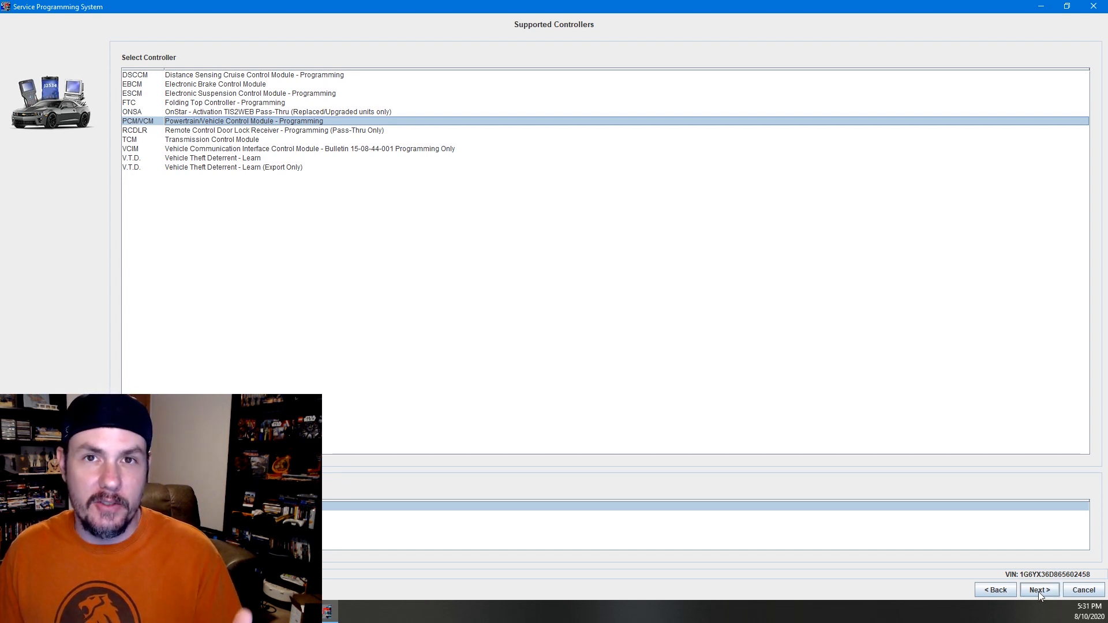
pyautogui.click(1038, 590)
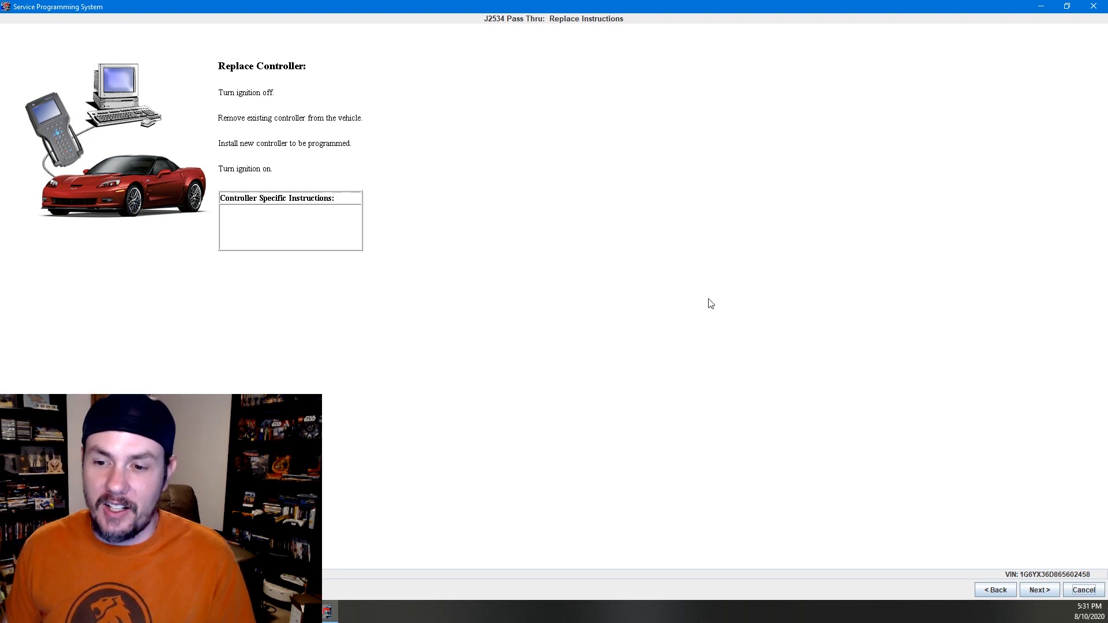
pyautogui.click(1038, 589)
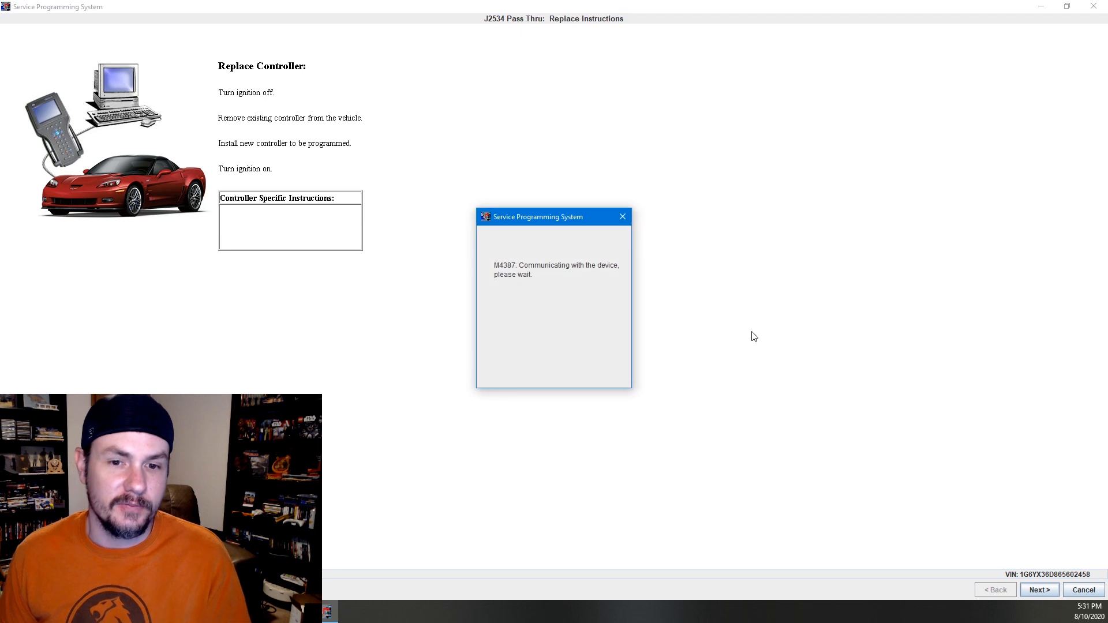
pyautogui.moveTo(749, 317)
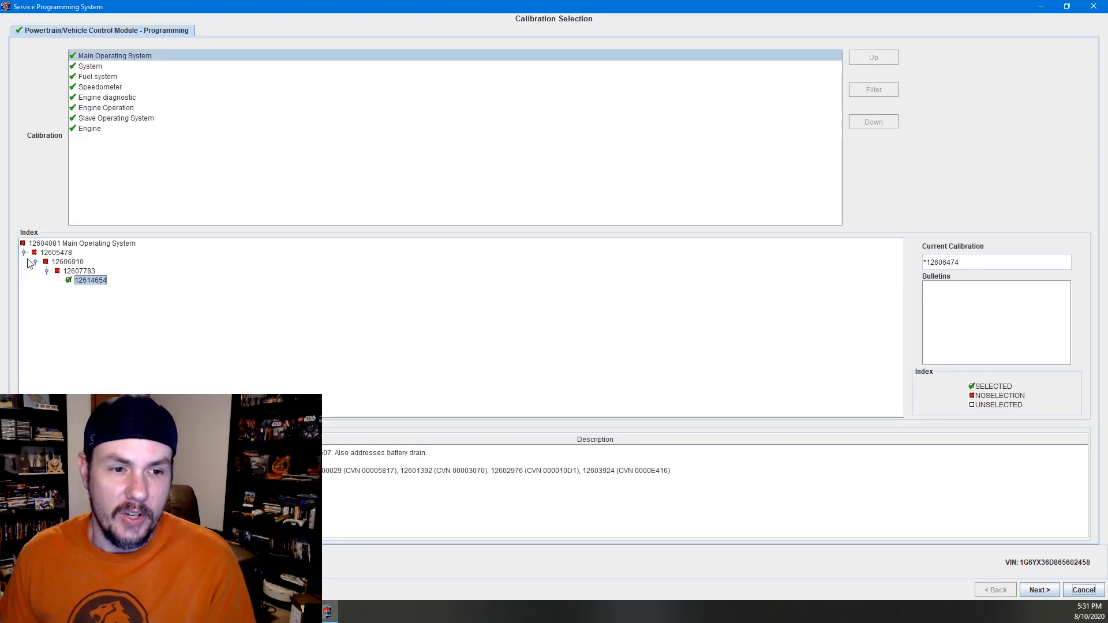
pyautogui.moveTo(79, 194)
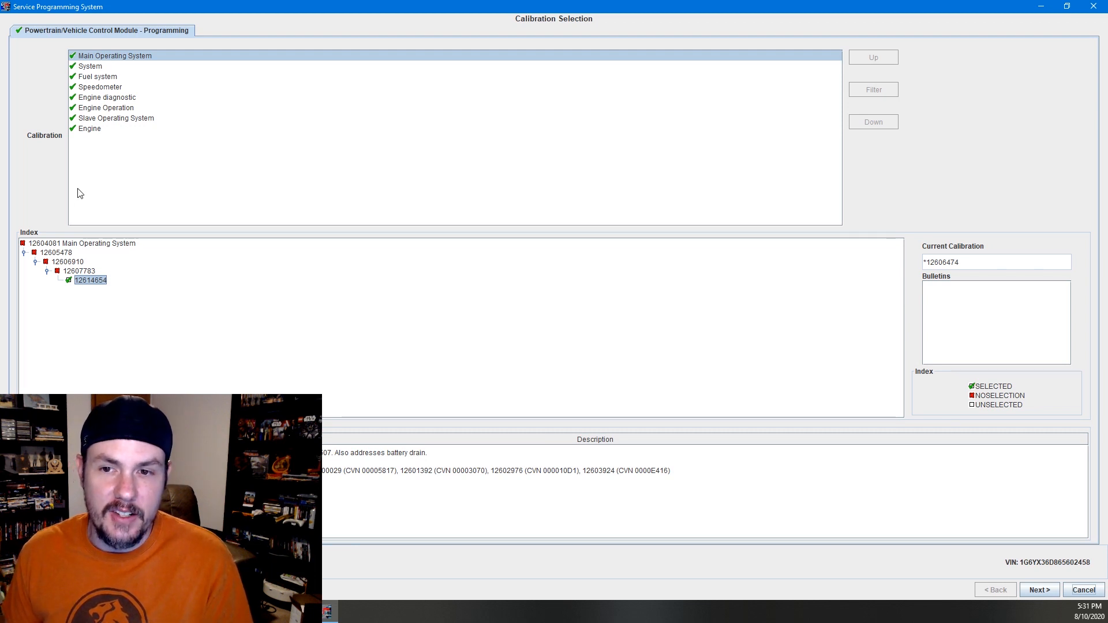
pyautogui.moveTo(106, 135)
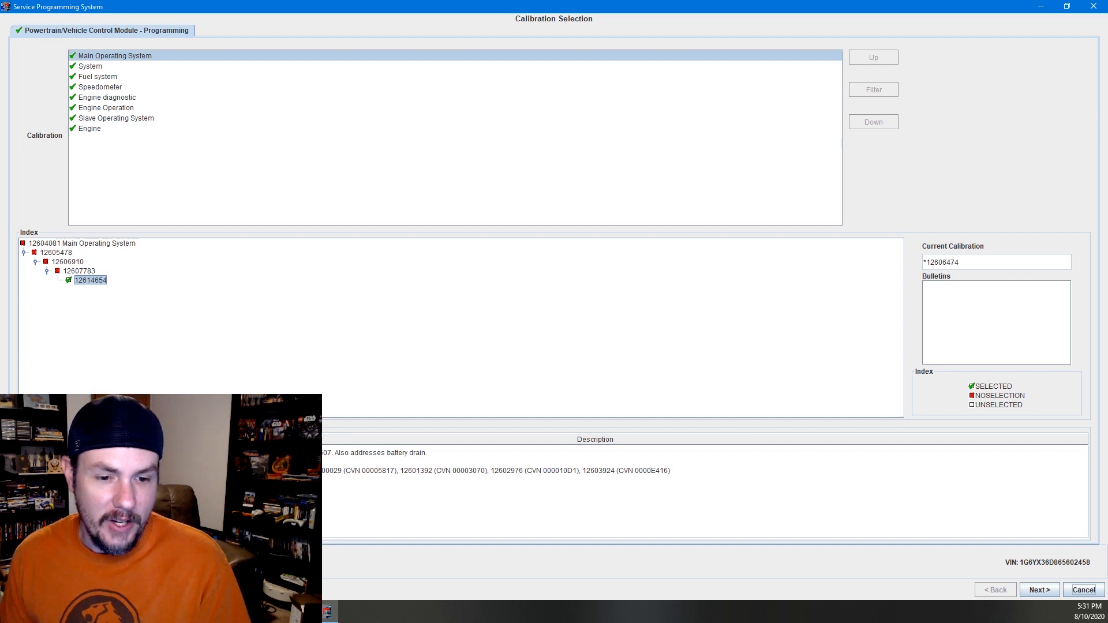
pyautogui.moveTo(88, 267)
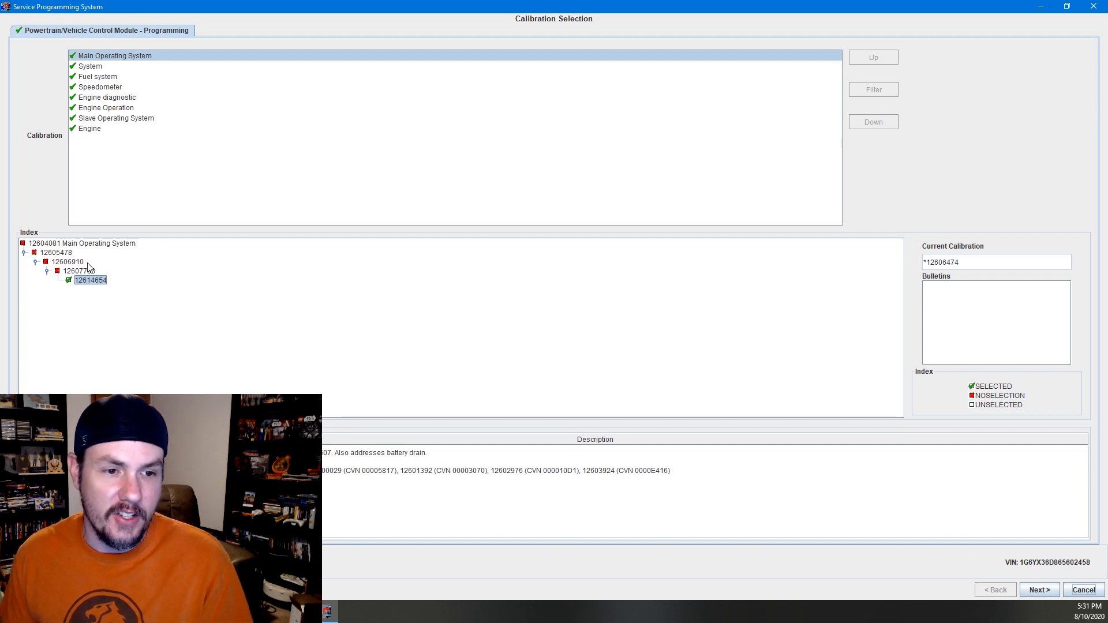
pyautogui.moveTo(101, 287)
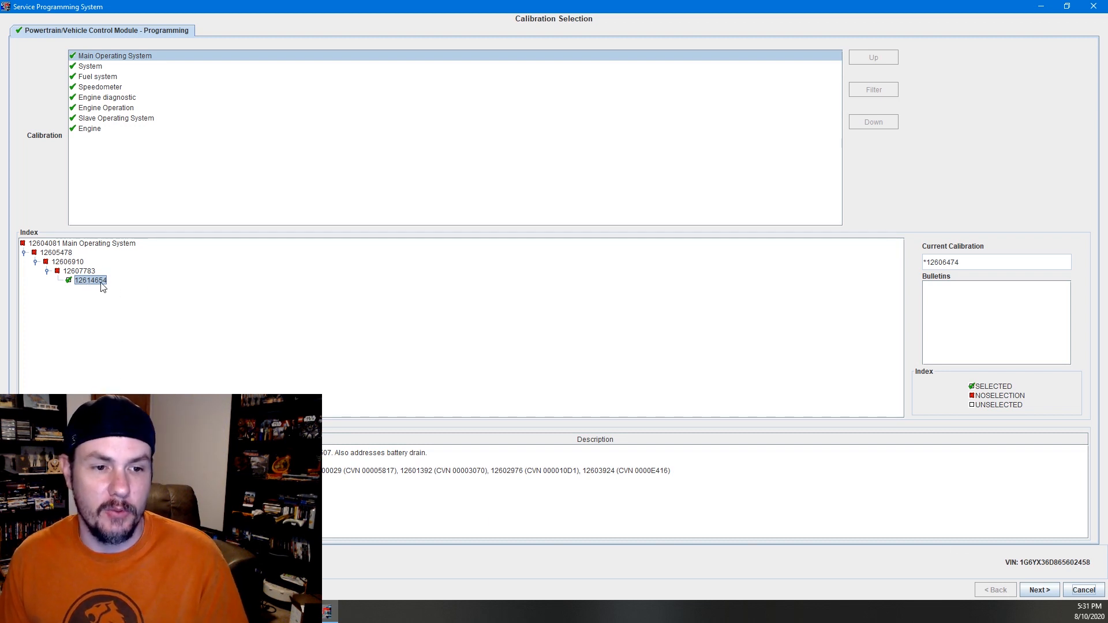
# Keep calibration 12614654 selected and continue to the programming Summary.
pyautogui.click(1038, 589)
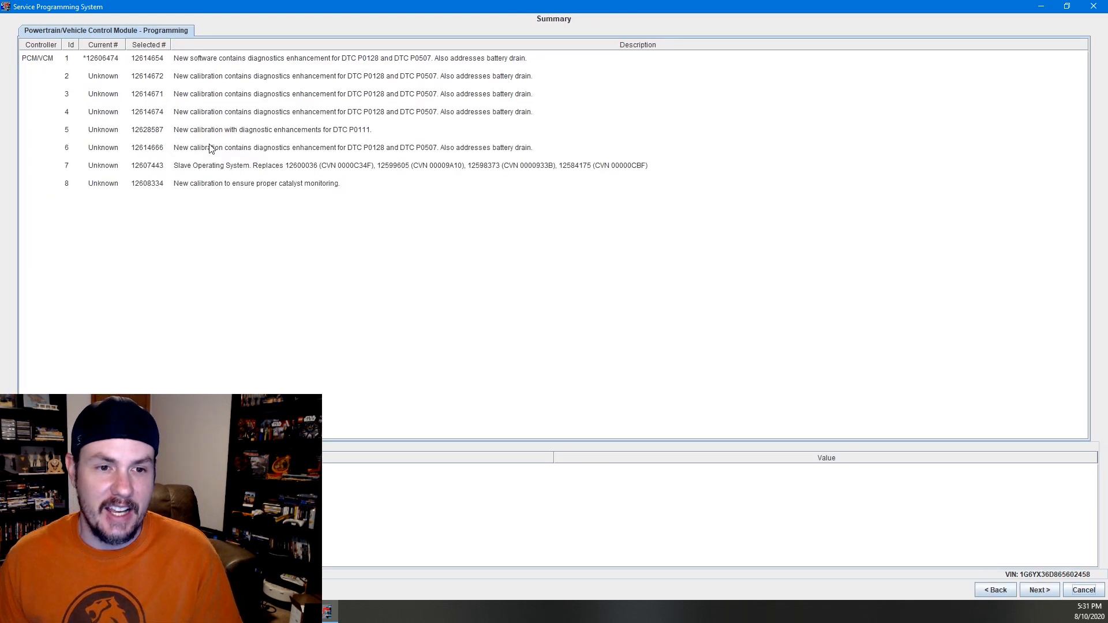
# Start Transfer Data from the Summary page so the ECU begins loading.
pyautogui.click(1037, 589)
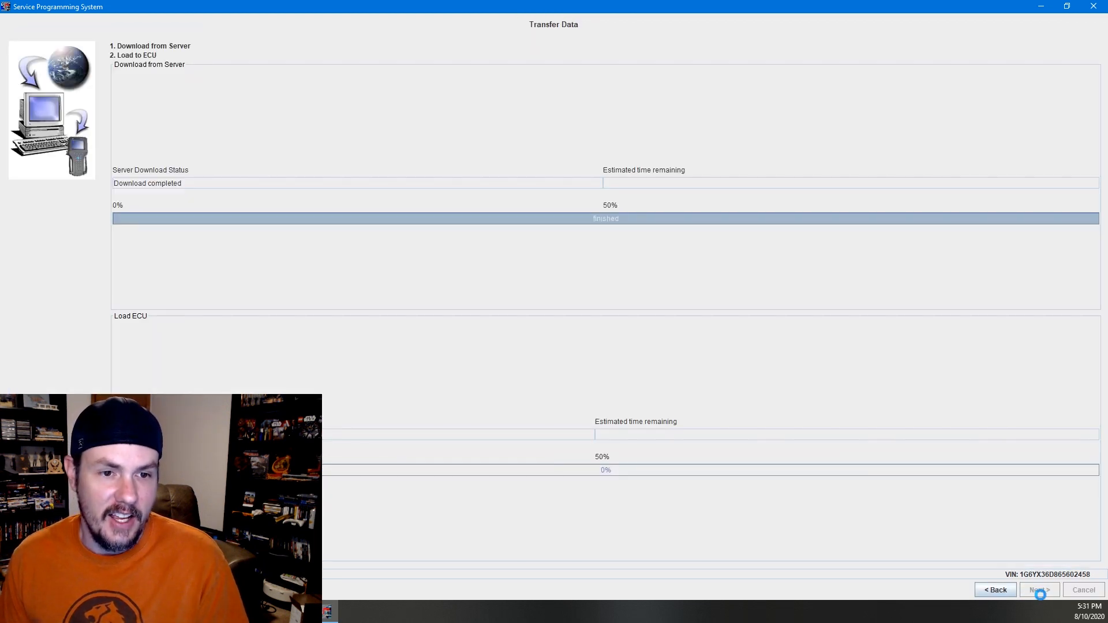
pyautogui.click(1038, 589)
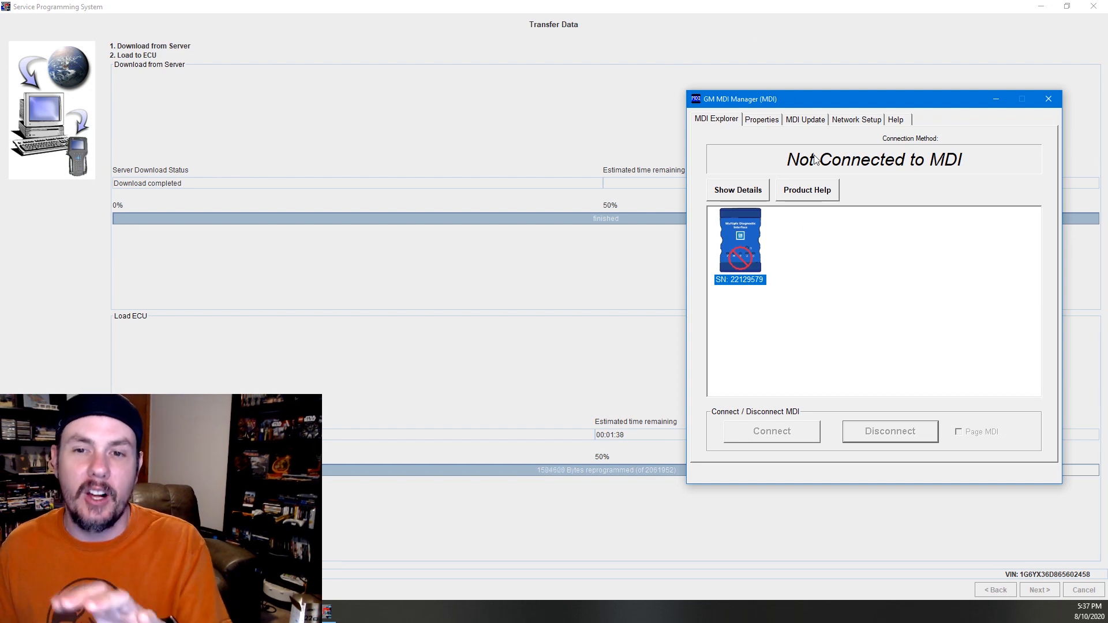
pyautogui.moveTo(828, 194)
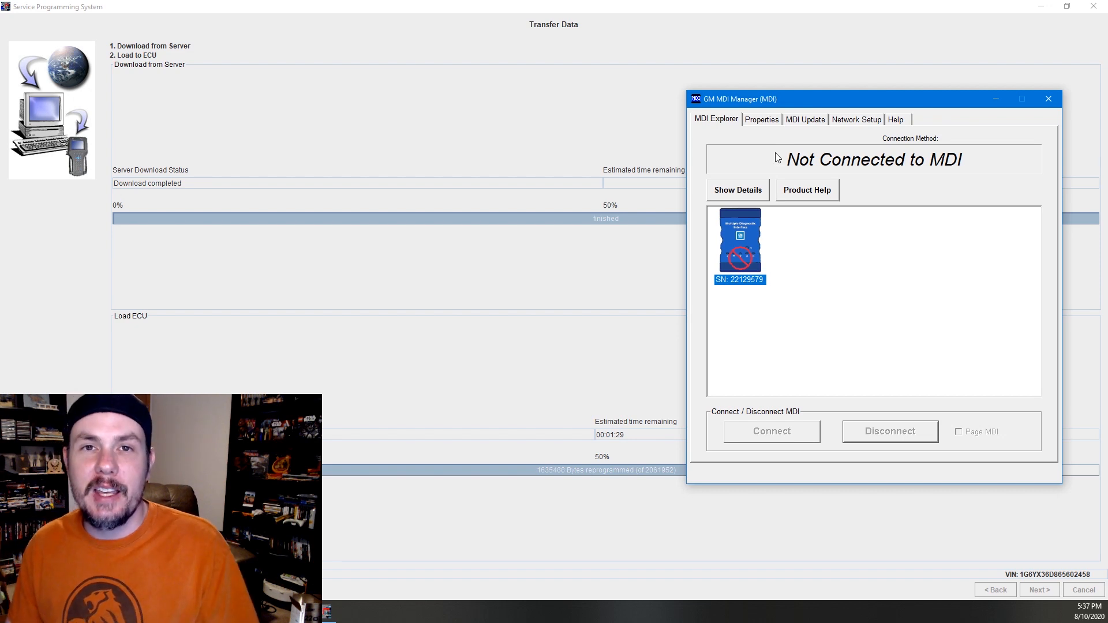
pyautogui.moveTo(716, 298)
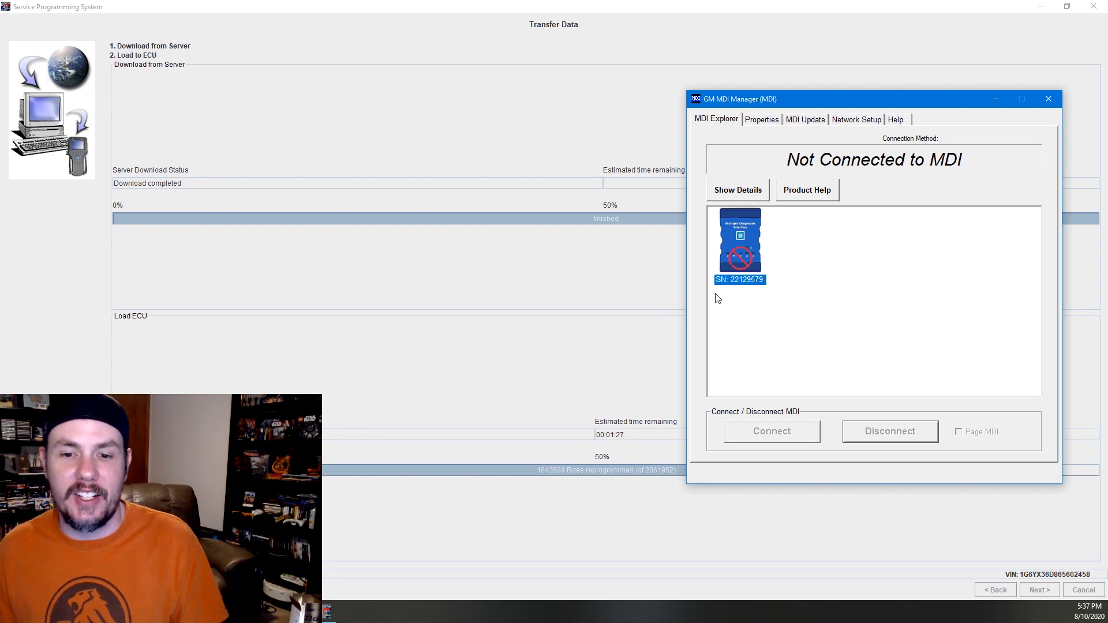
pyautogui.moveTo(750, 322)
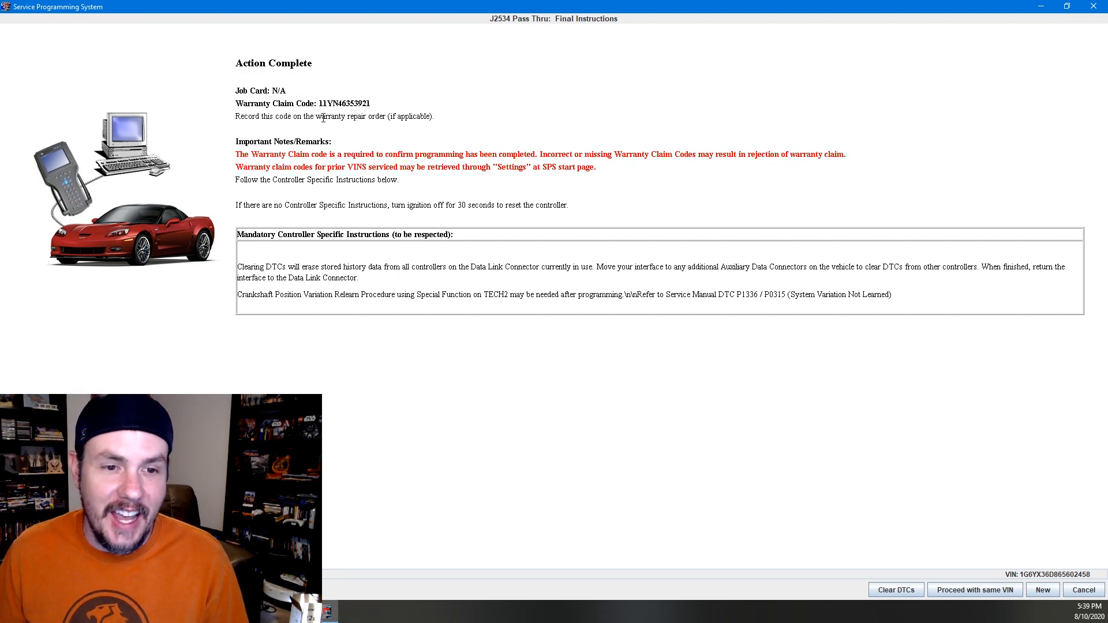
pyautogui.moveTo(413, 230)
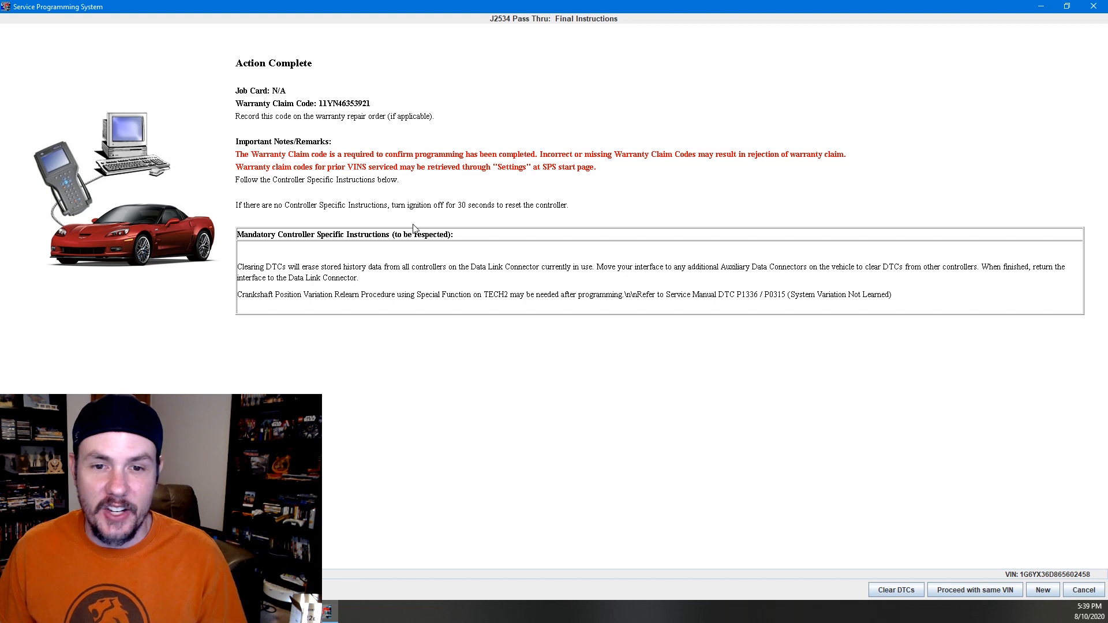
pyautogui.moveTo(435, 226)
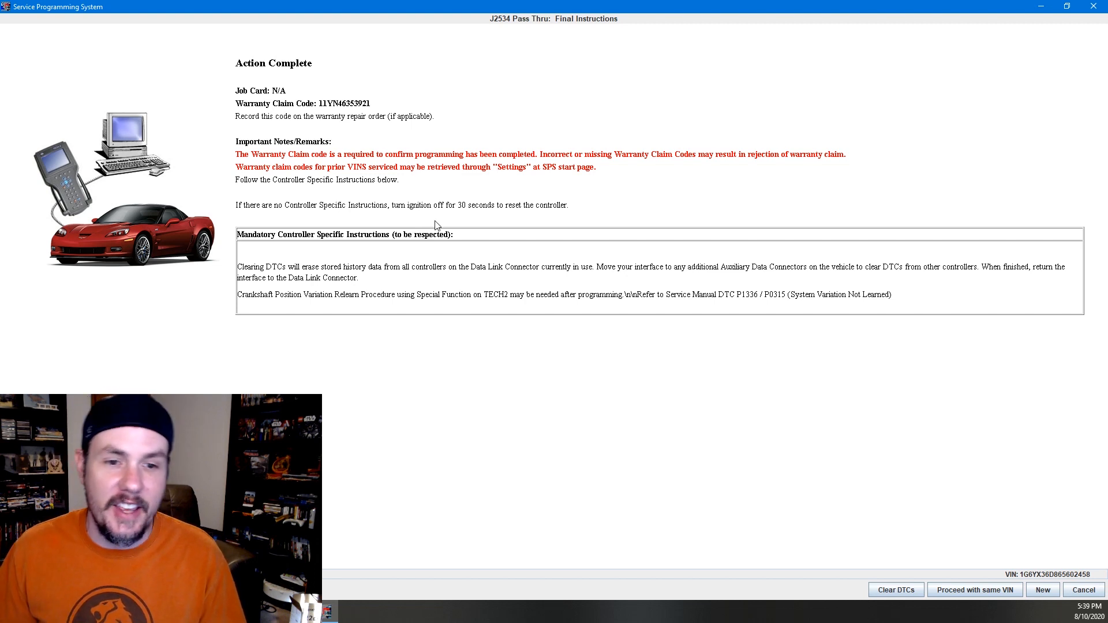
pyautogui.moveTo(1028, 535)
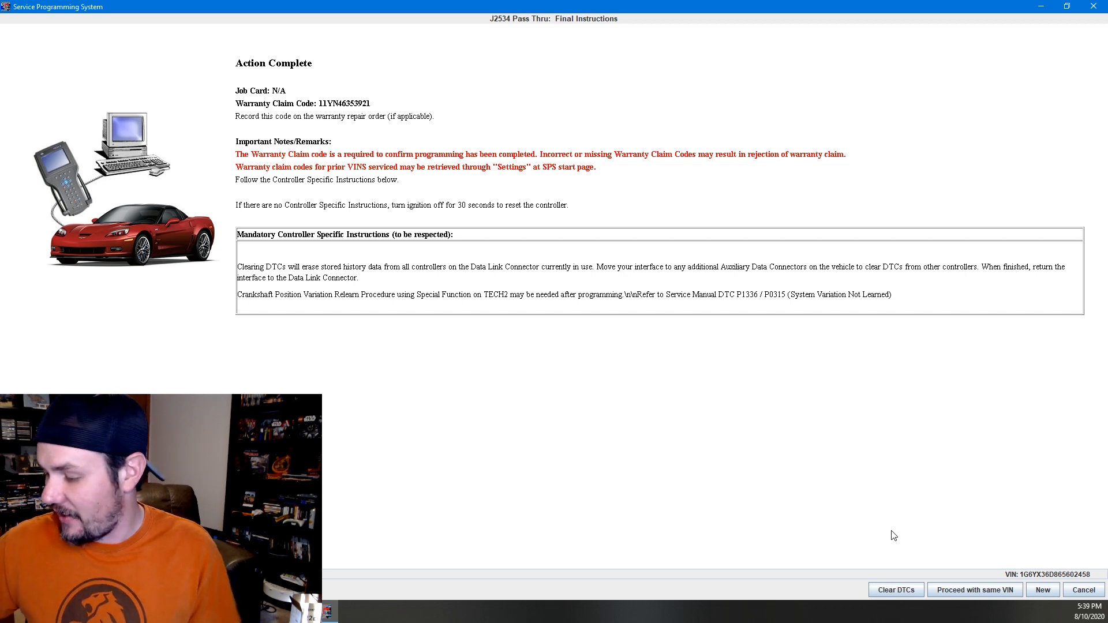
# Clear the stored DTCs on the Final Instructions page with warranty claim code 11YN46353921.
pyautogui.click(895, 589)
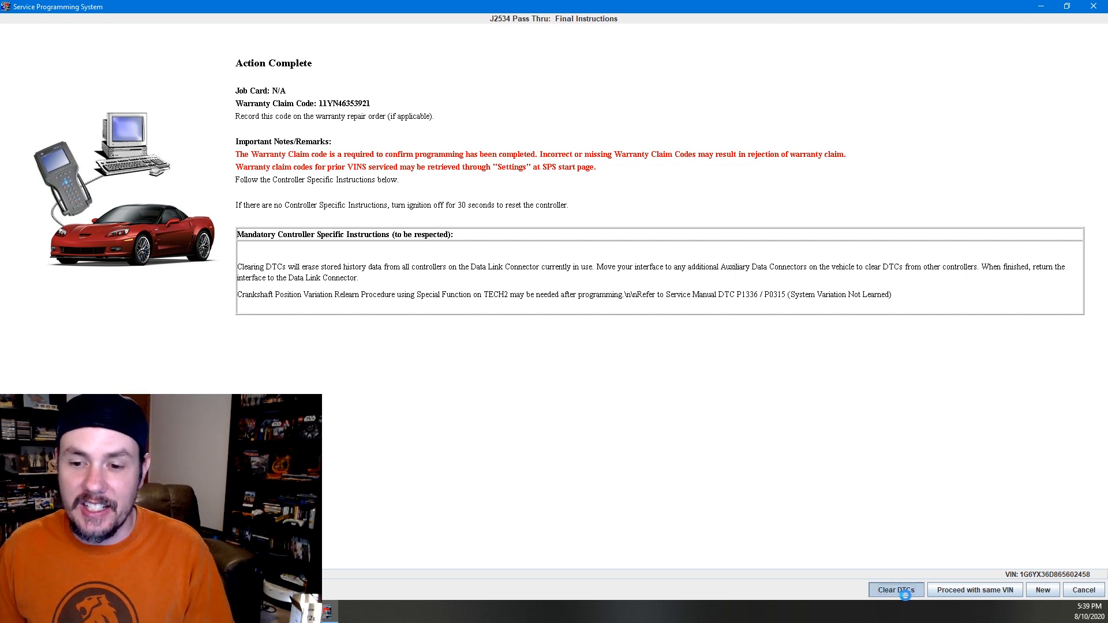
pyautogui.moveTo(680, 286)
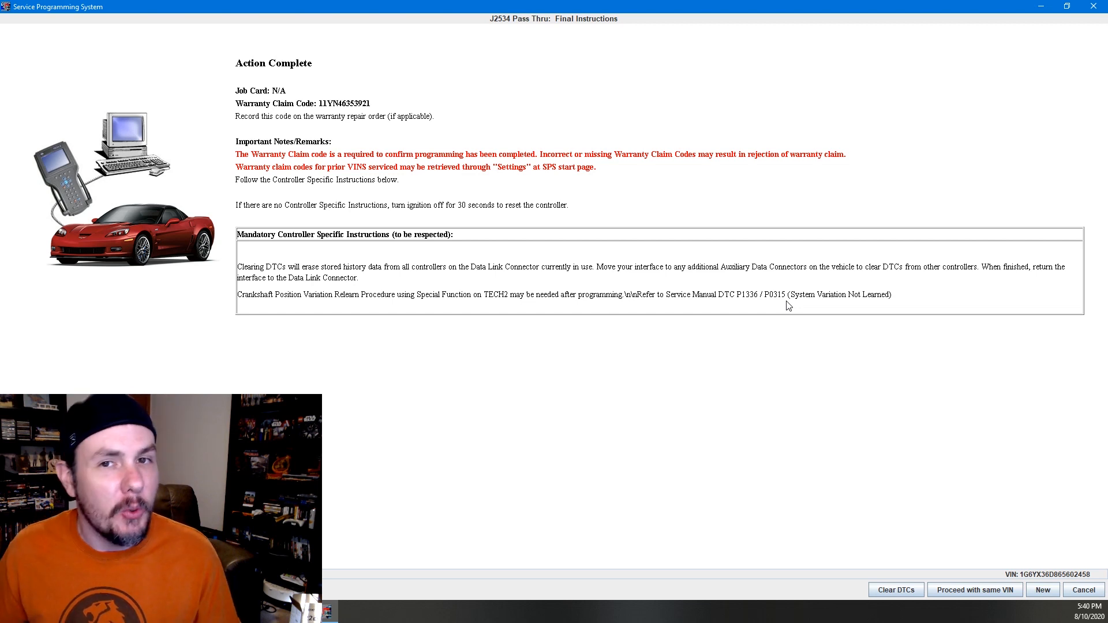
pyautogui.moveTo(718, 618)
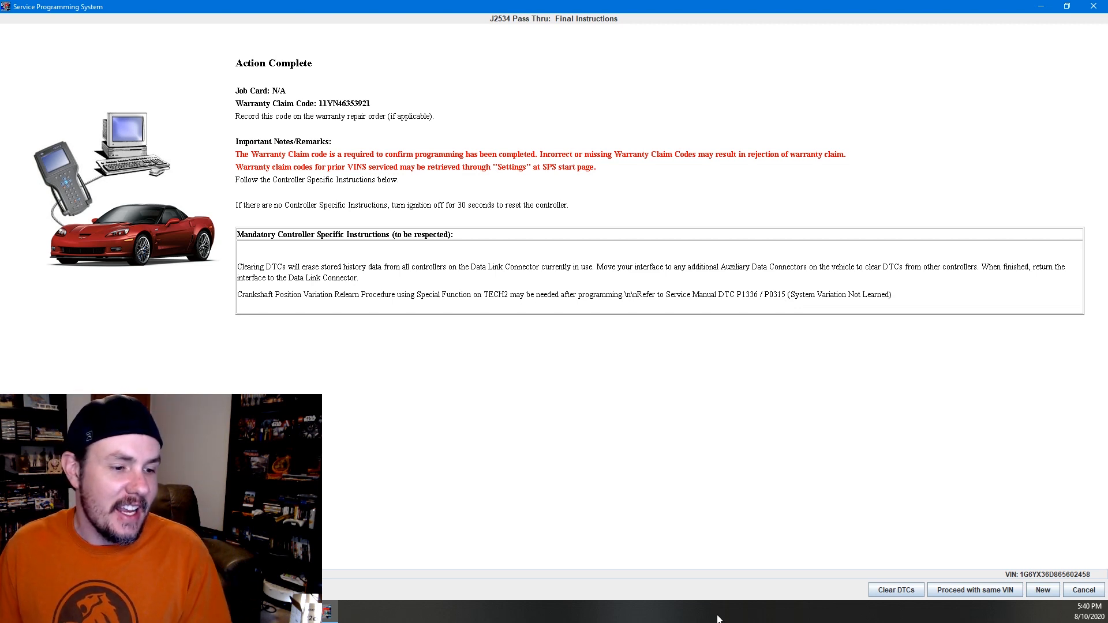